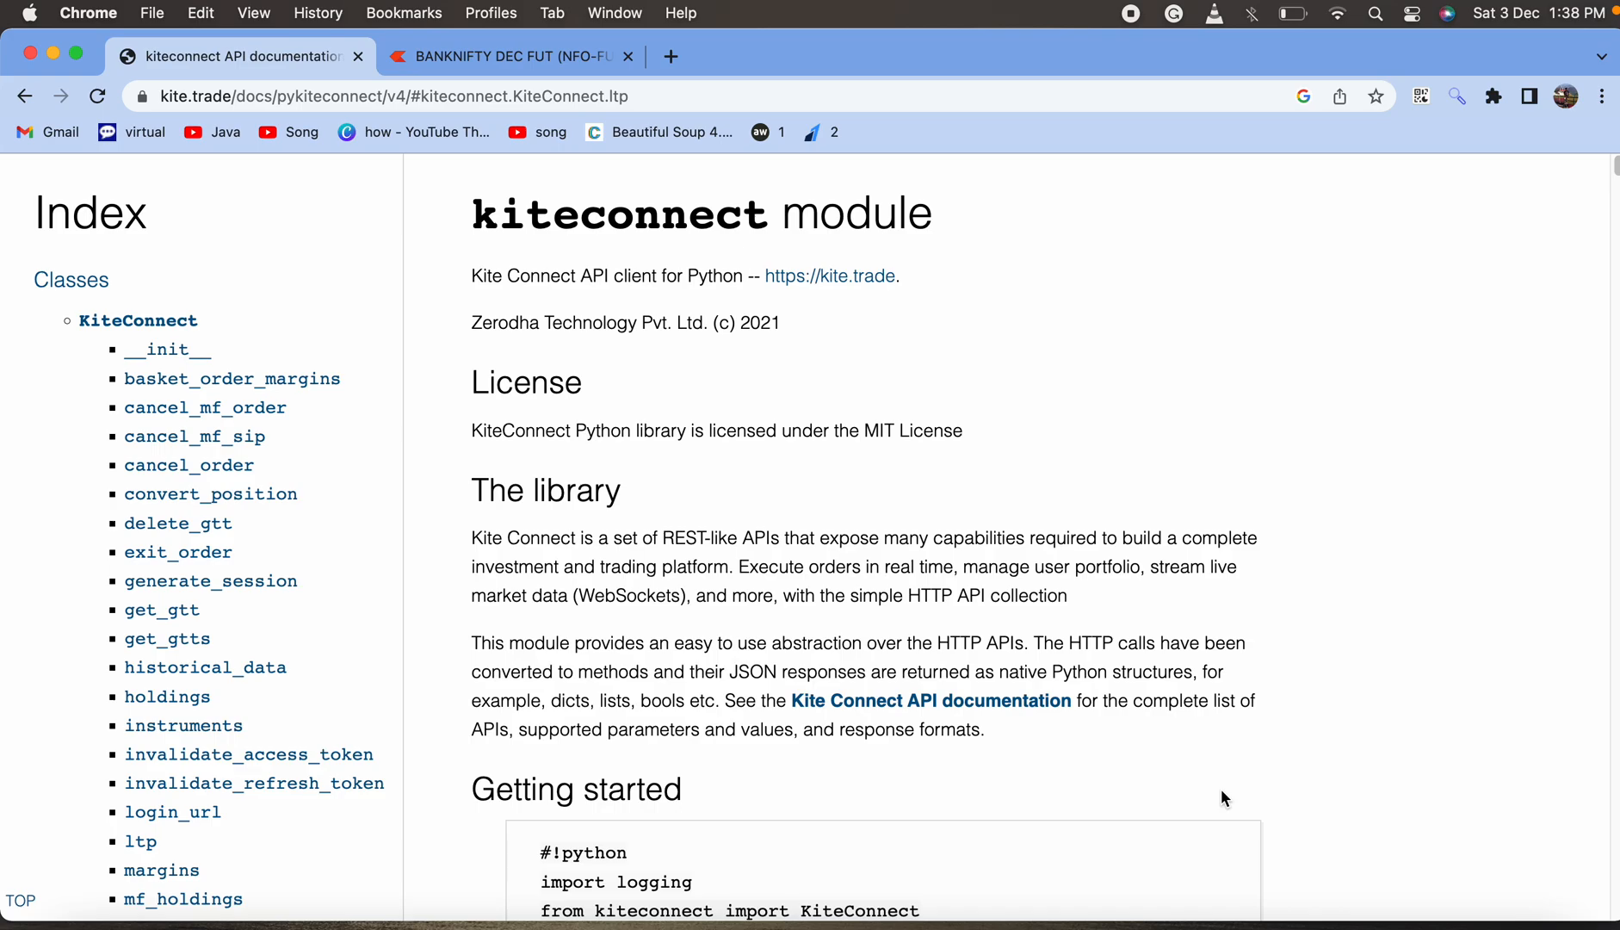
Step: Jump to the quote method's entry via the Index sidebar link
{"action": "scroll", "scroll_direction": "down", "scroll_amount": 3}
{"action": "type", "text": "quote"}
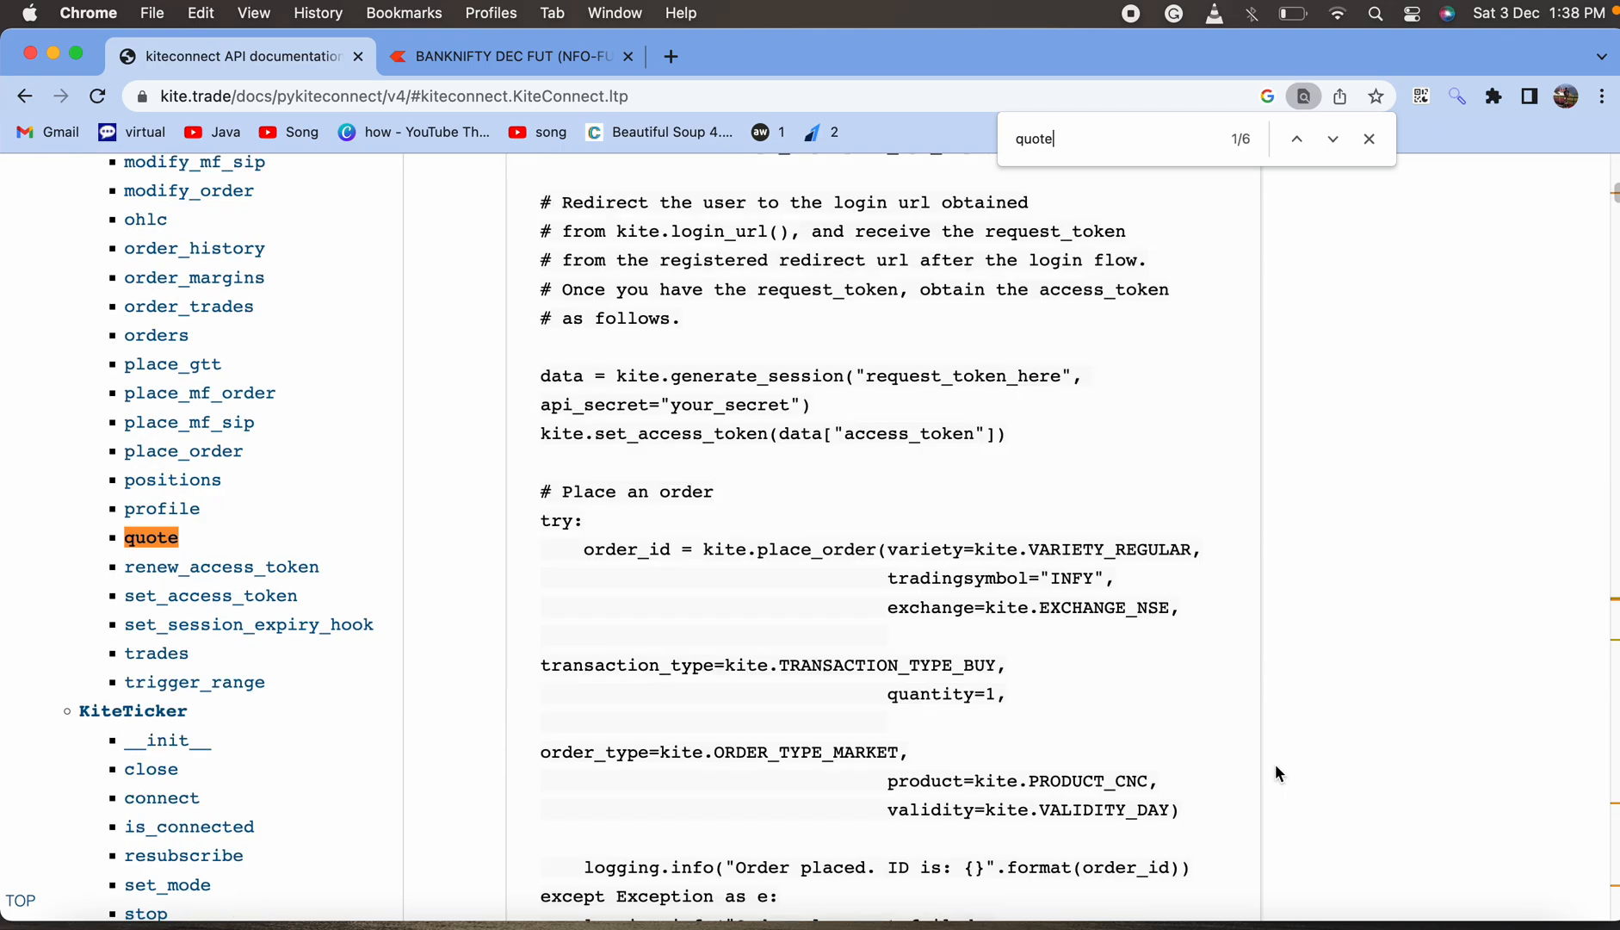
{"action": "left_click", "coordinate": [150, 536]}
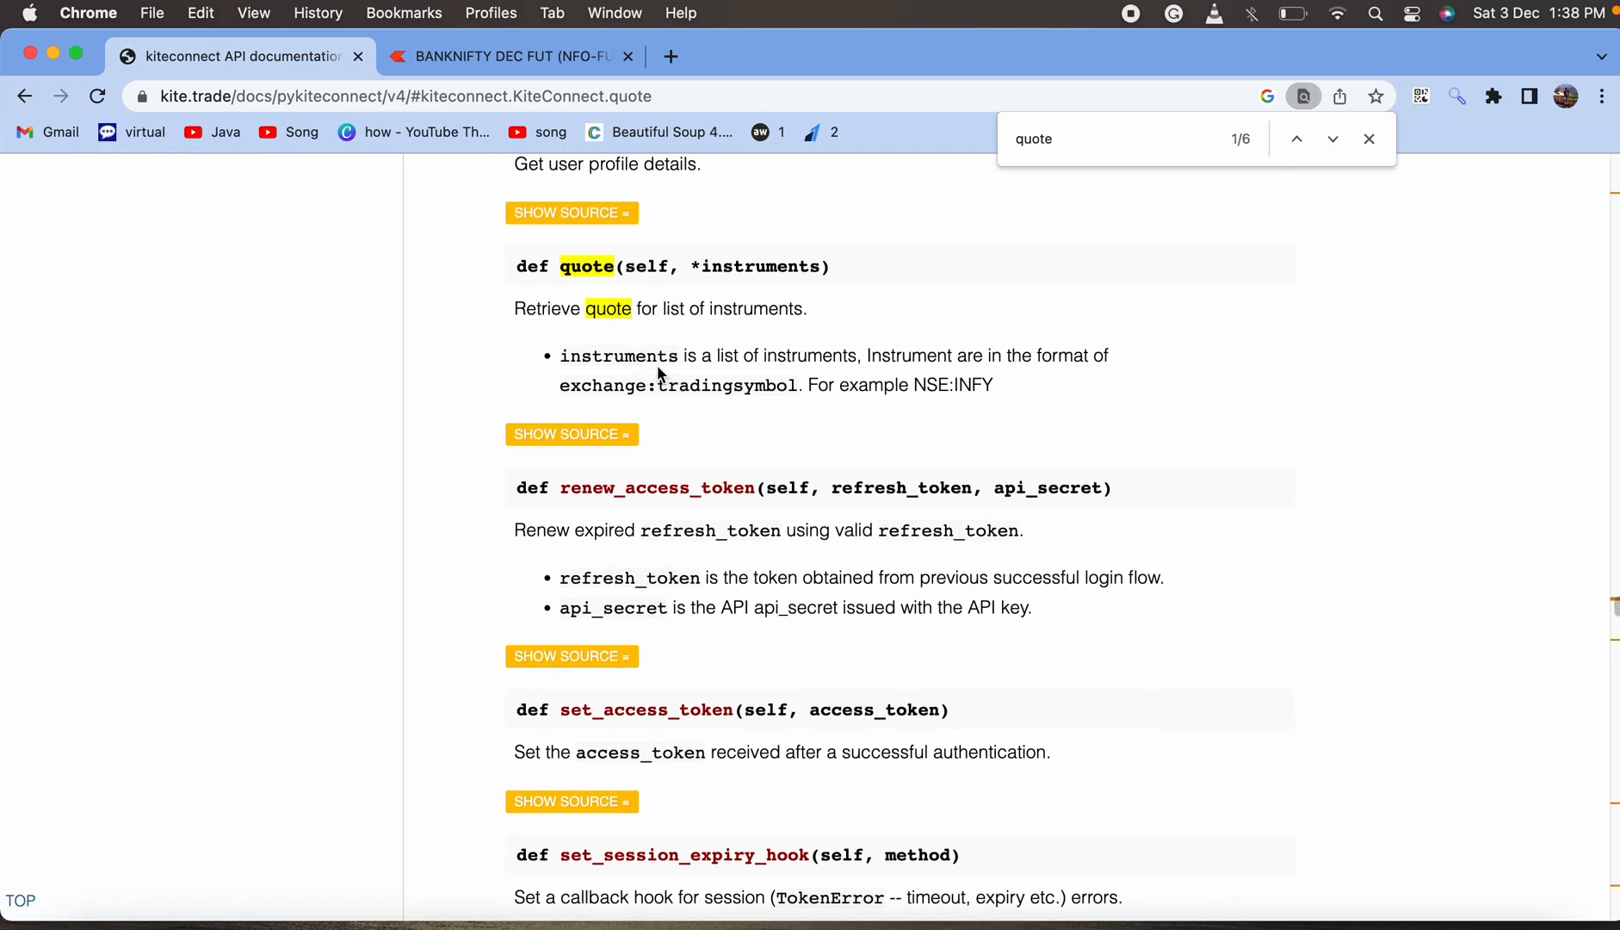
{"action": "mouse_move", "coordinate": [904, 365]}
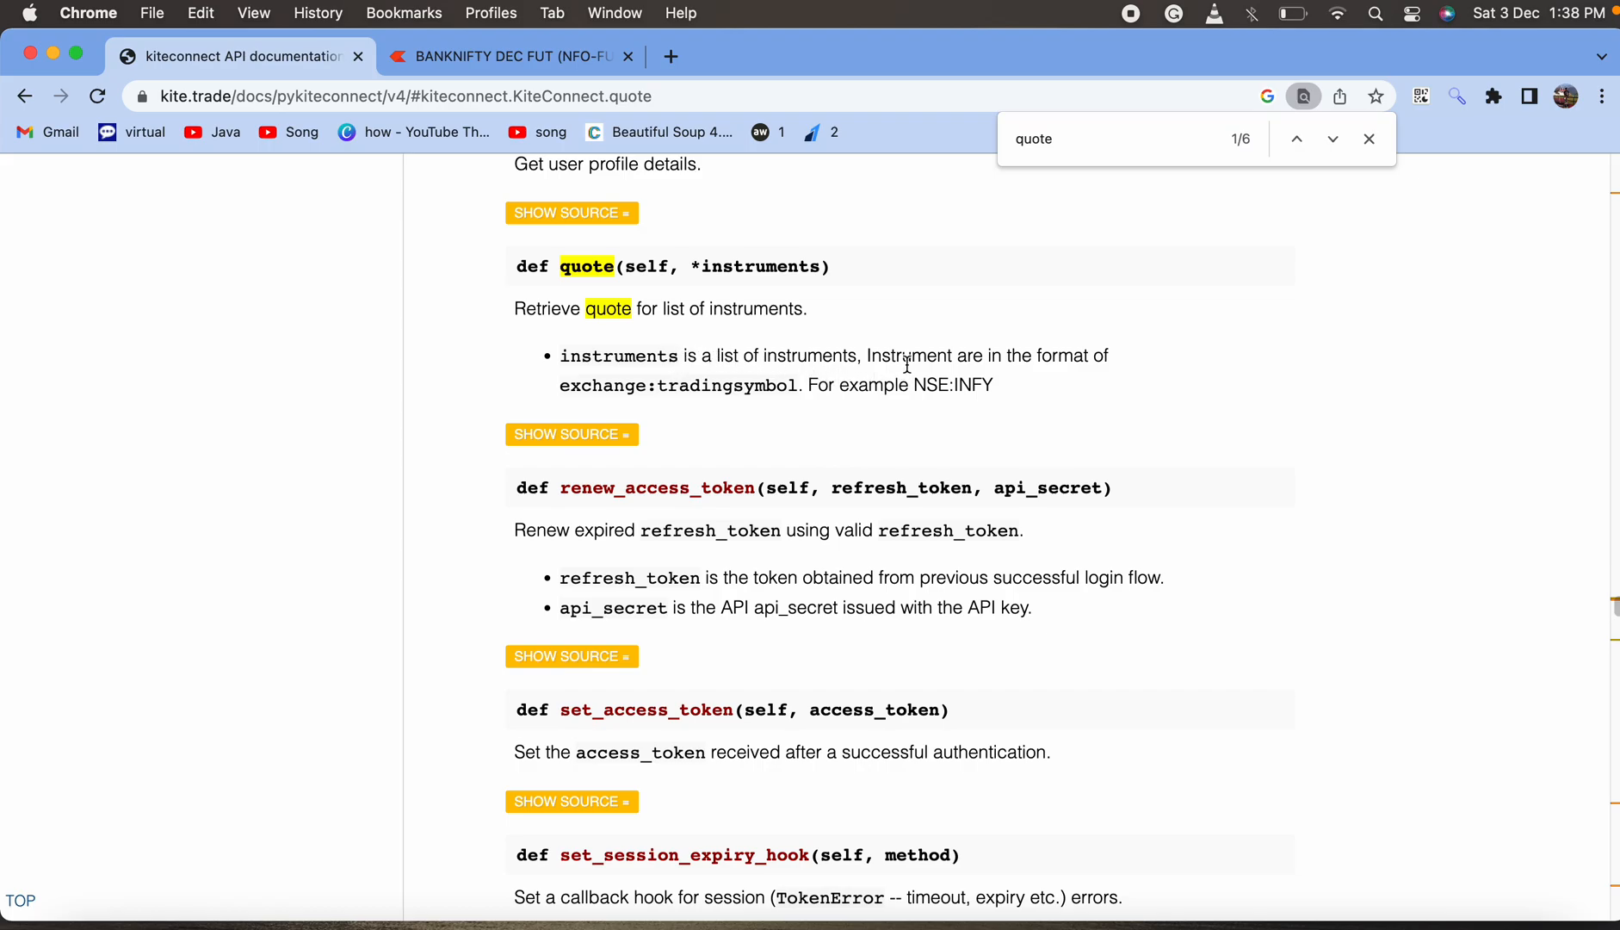
{"action": "mouse_move", "coordinate": [612, 374]}
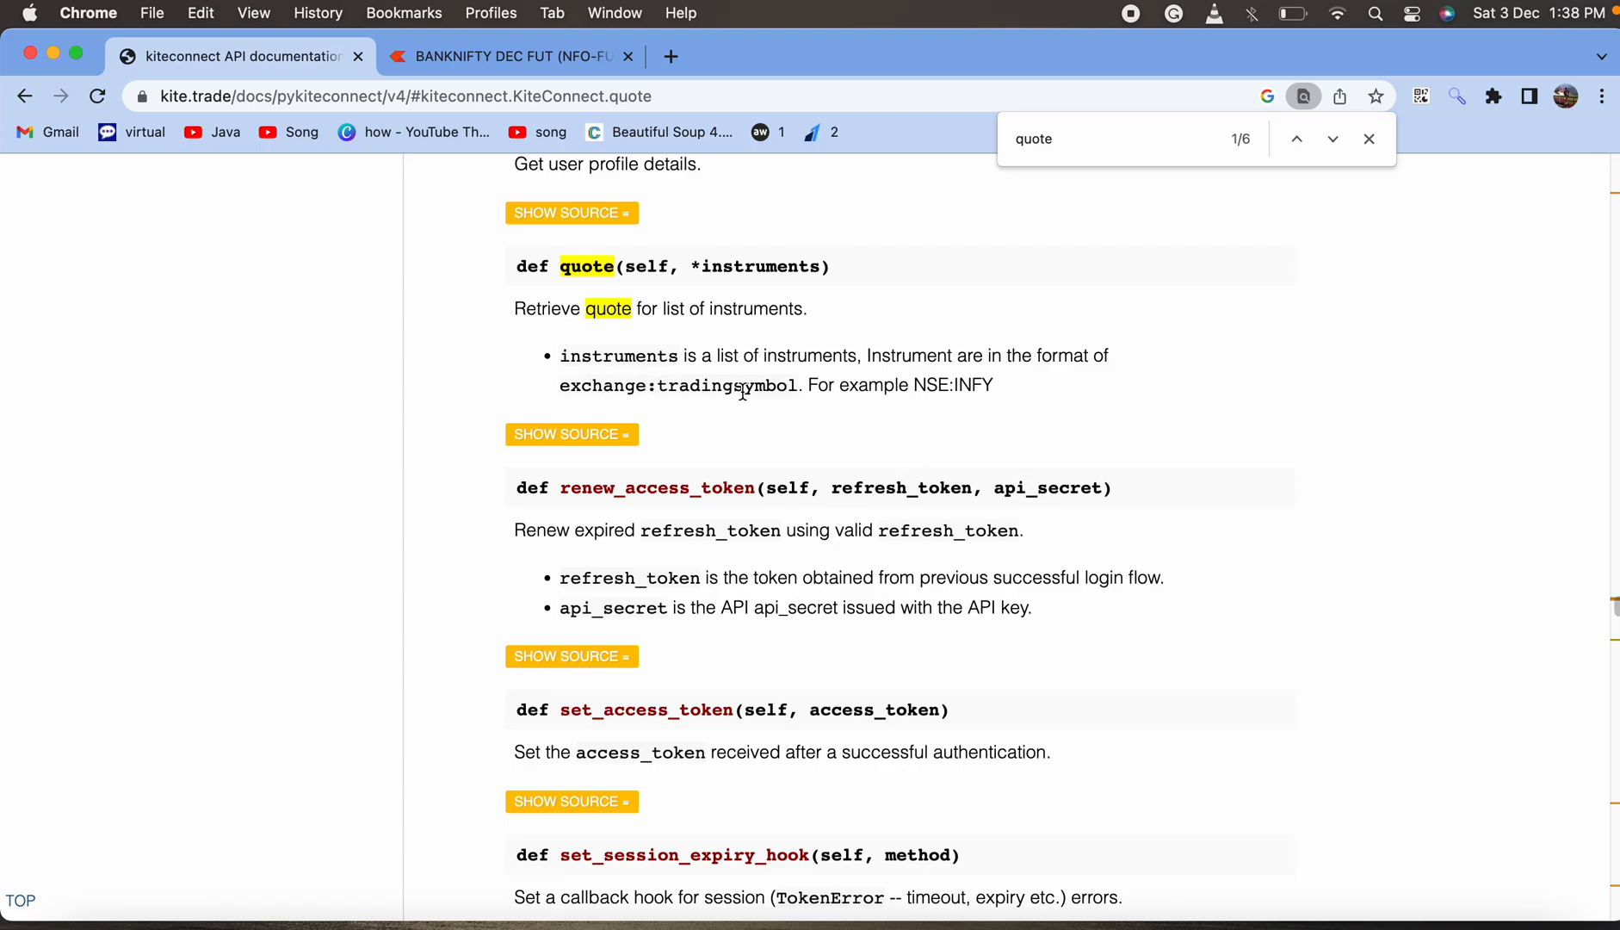
{"action": "mouse_move", "coordinate": [530, 626]}
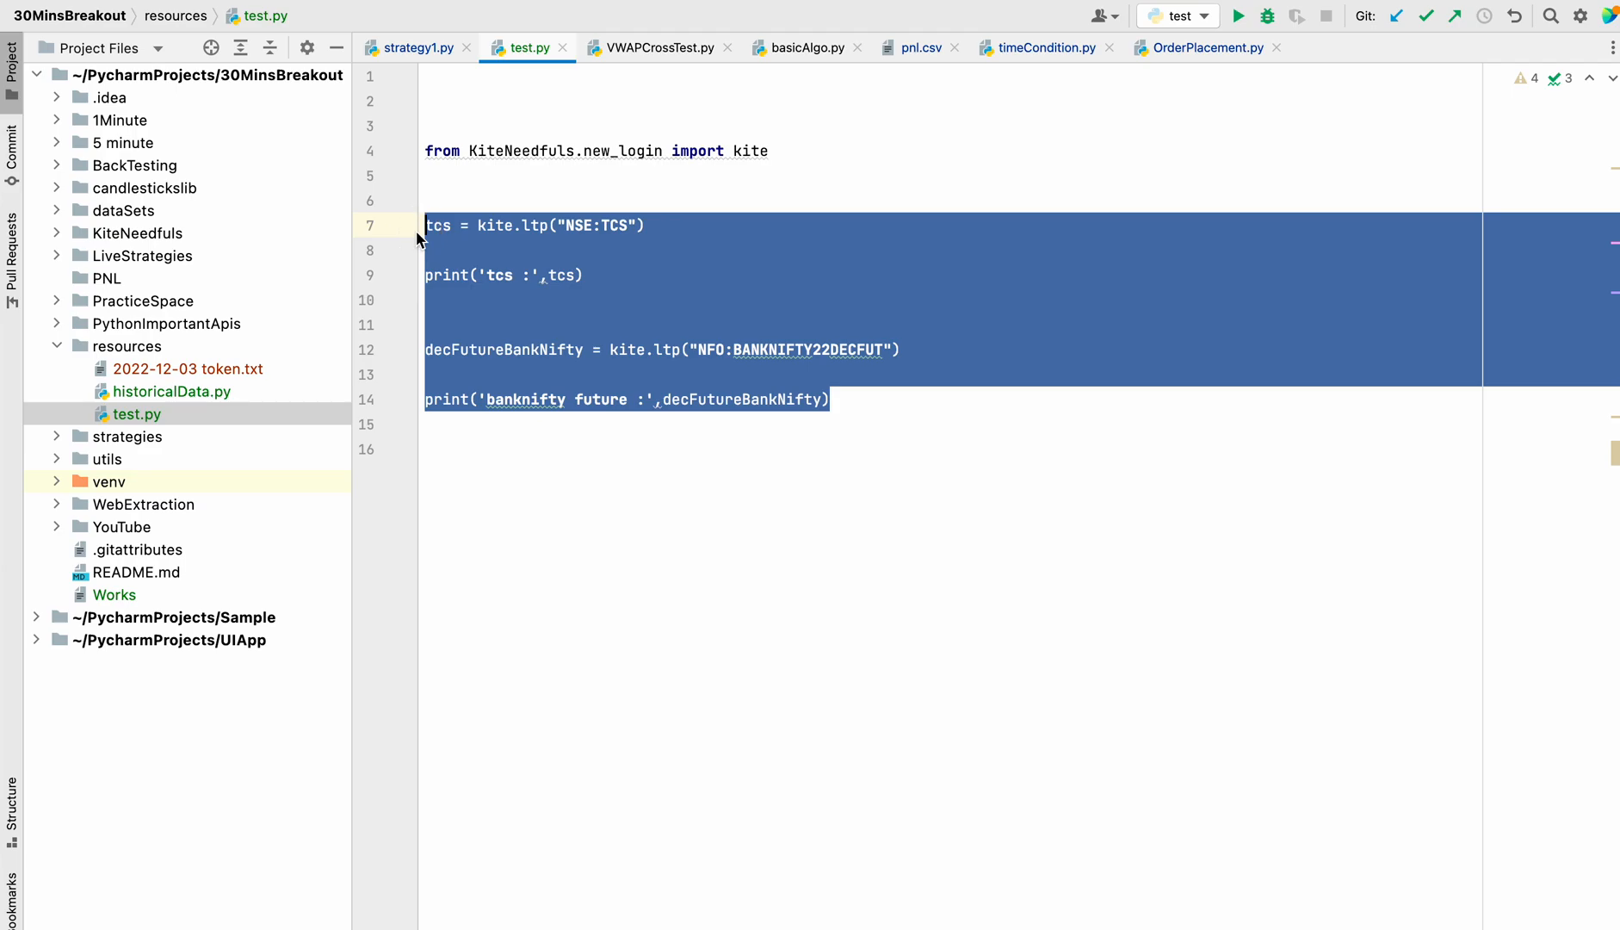
Step: Comment out the TCS/BankNifty ltp lines and add HDFC = kite.quote("NSE:HDFC") with print(HDFC)
{"action": "key", "text": "ctrl+slash"}
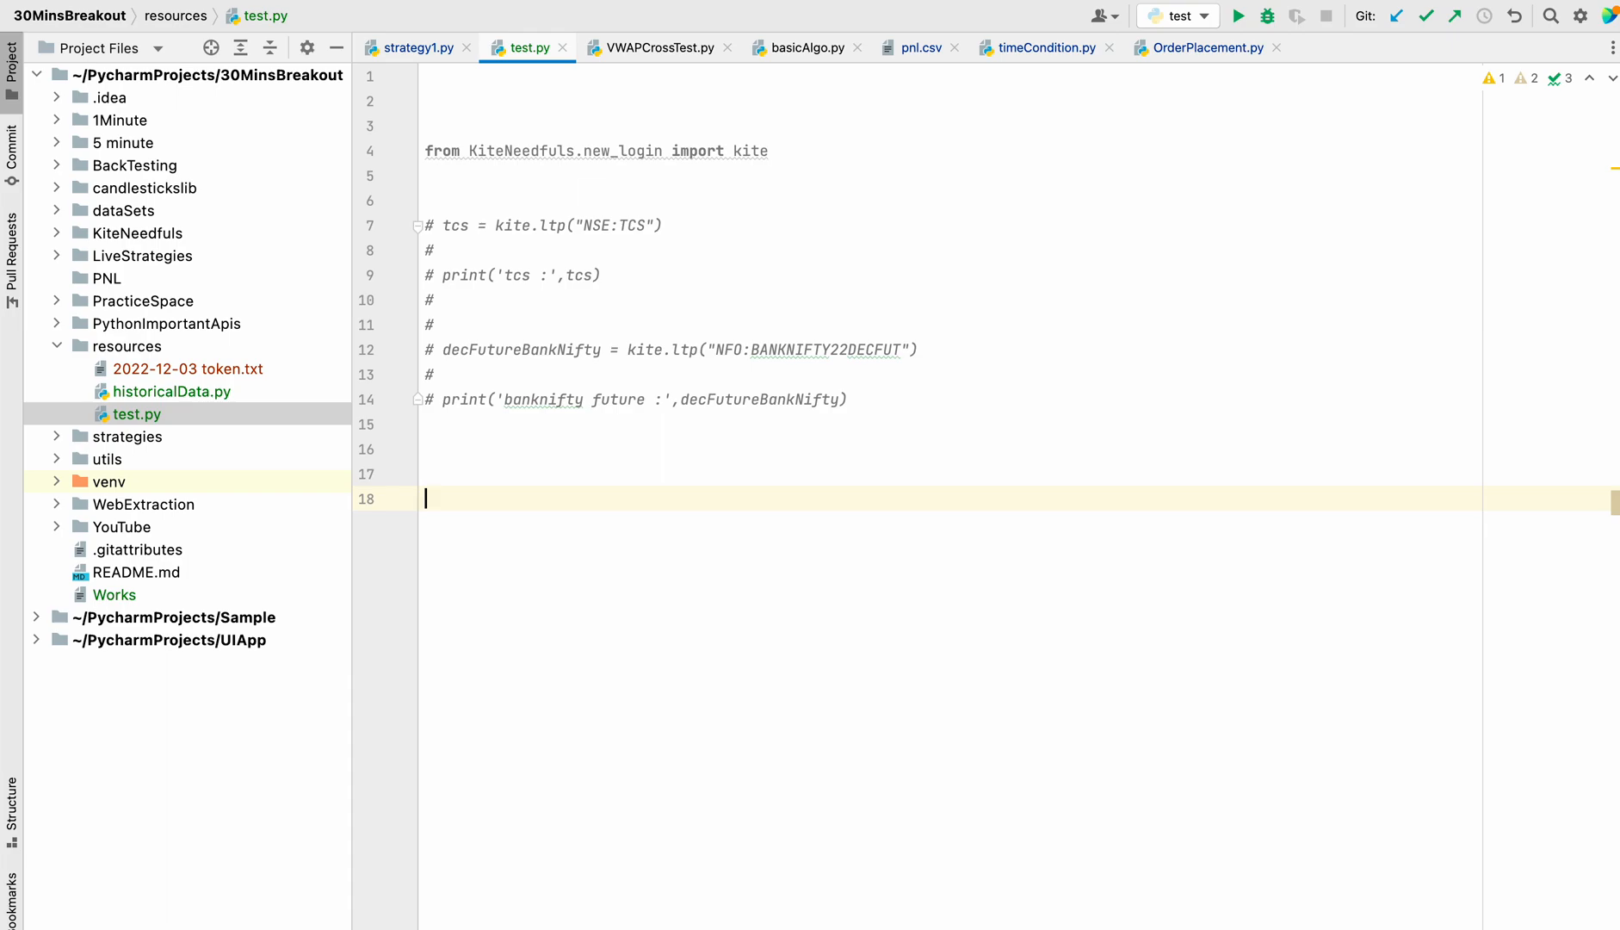
{"action": "type", "text": "HDFC"}
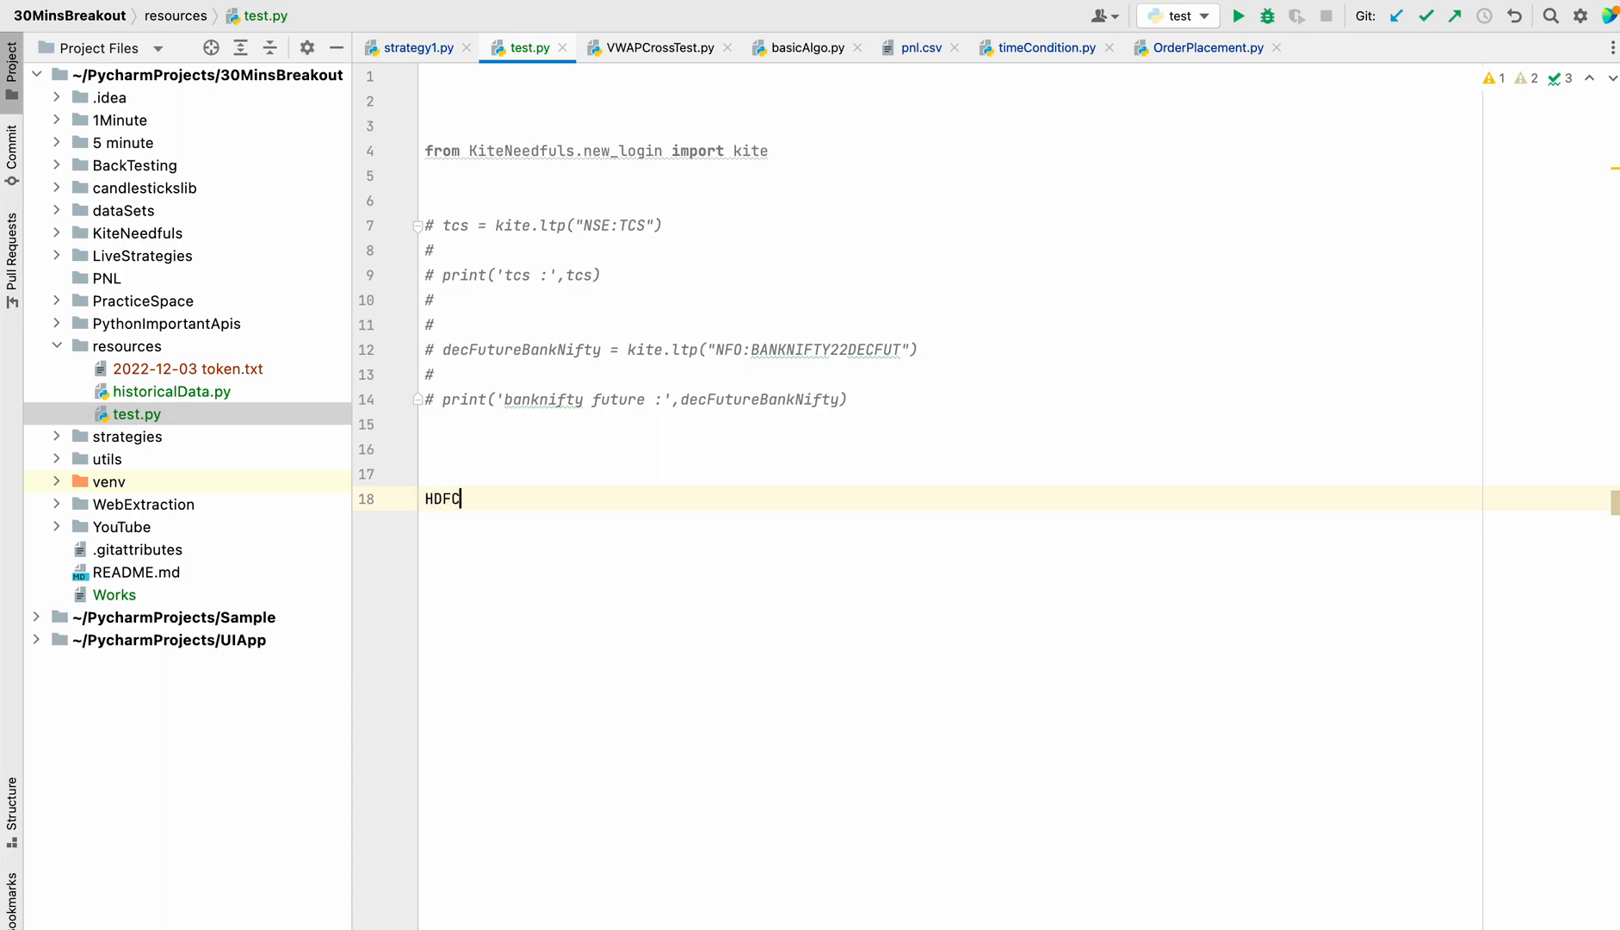
{"action": "type", "text": "= k"}
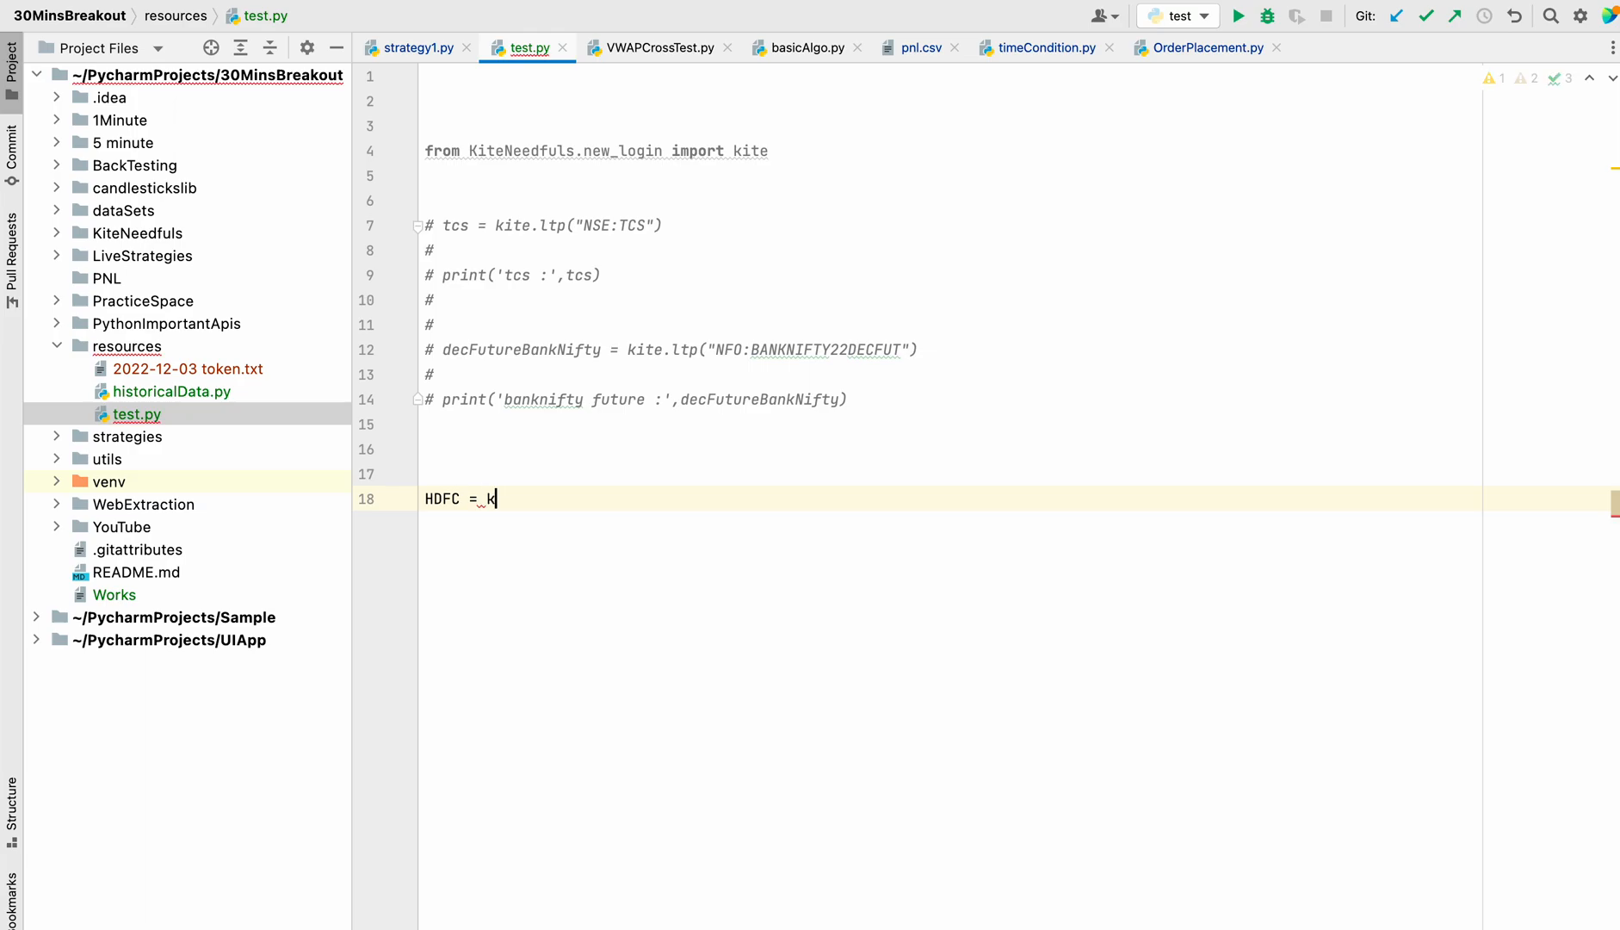
{"action": "type", "text": "ite."}
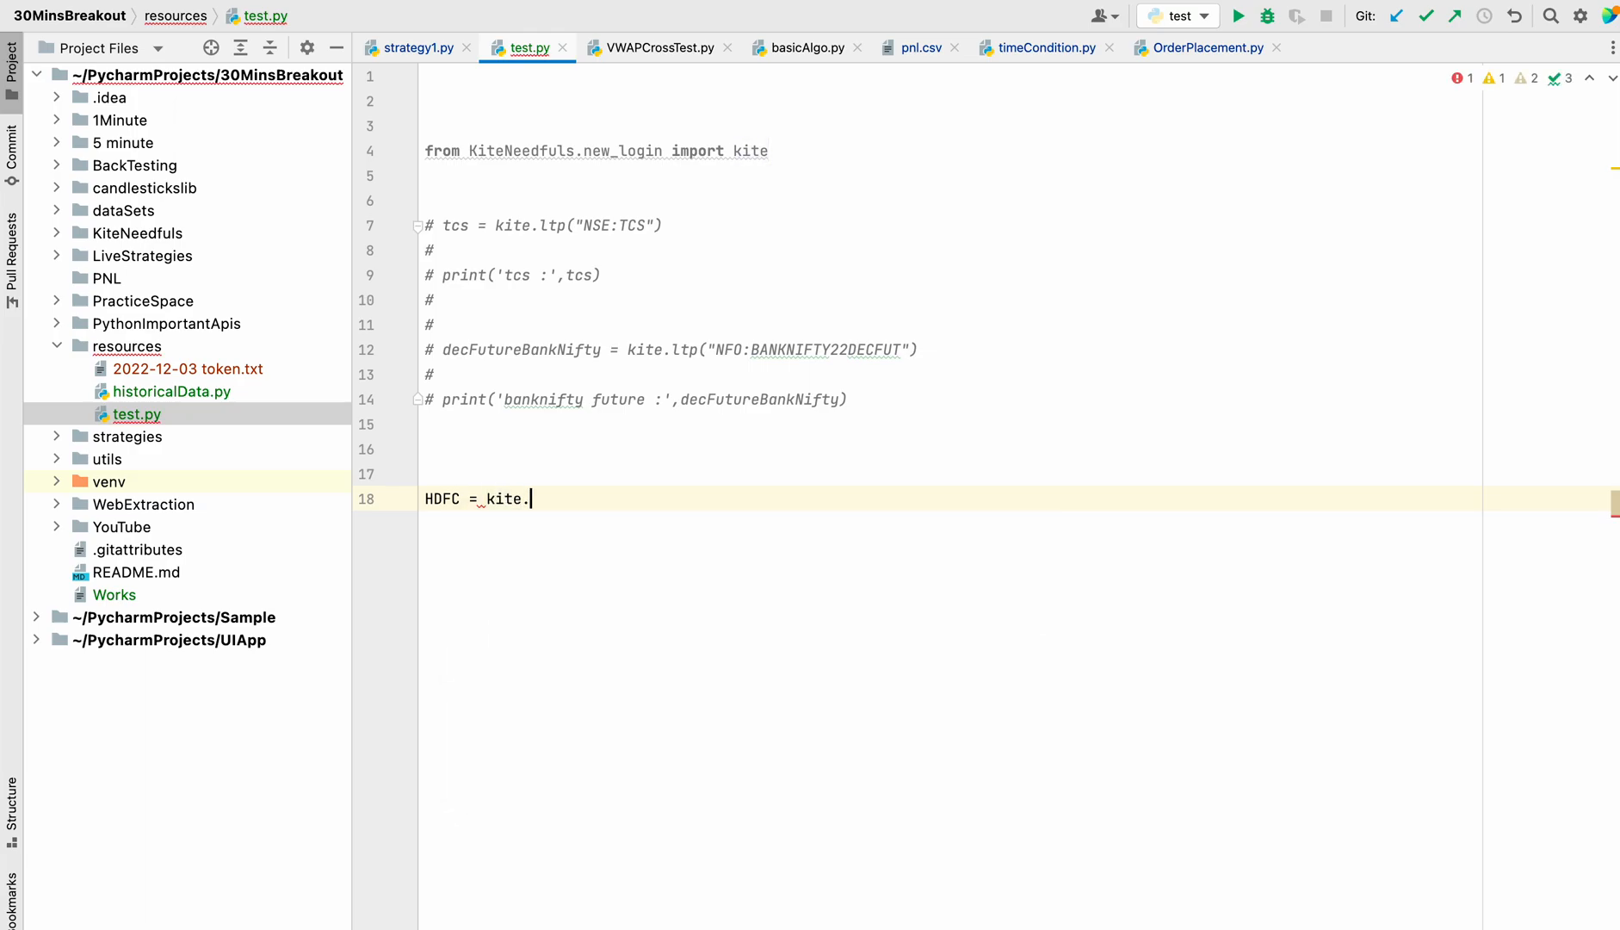
{"action": "type", "text": "quote()"}
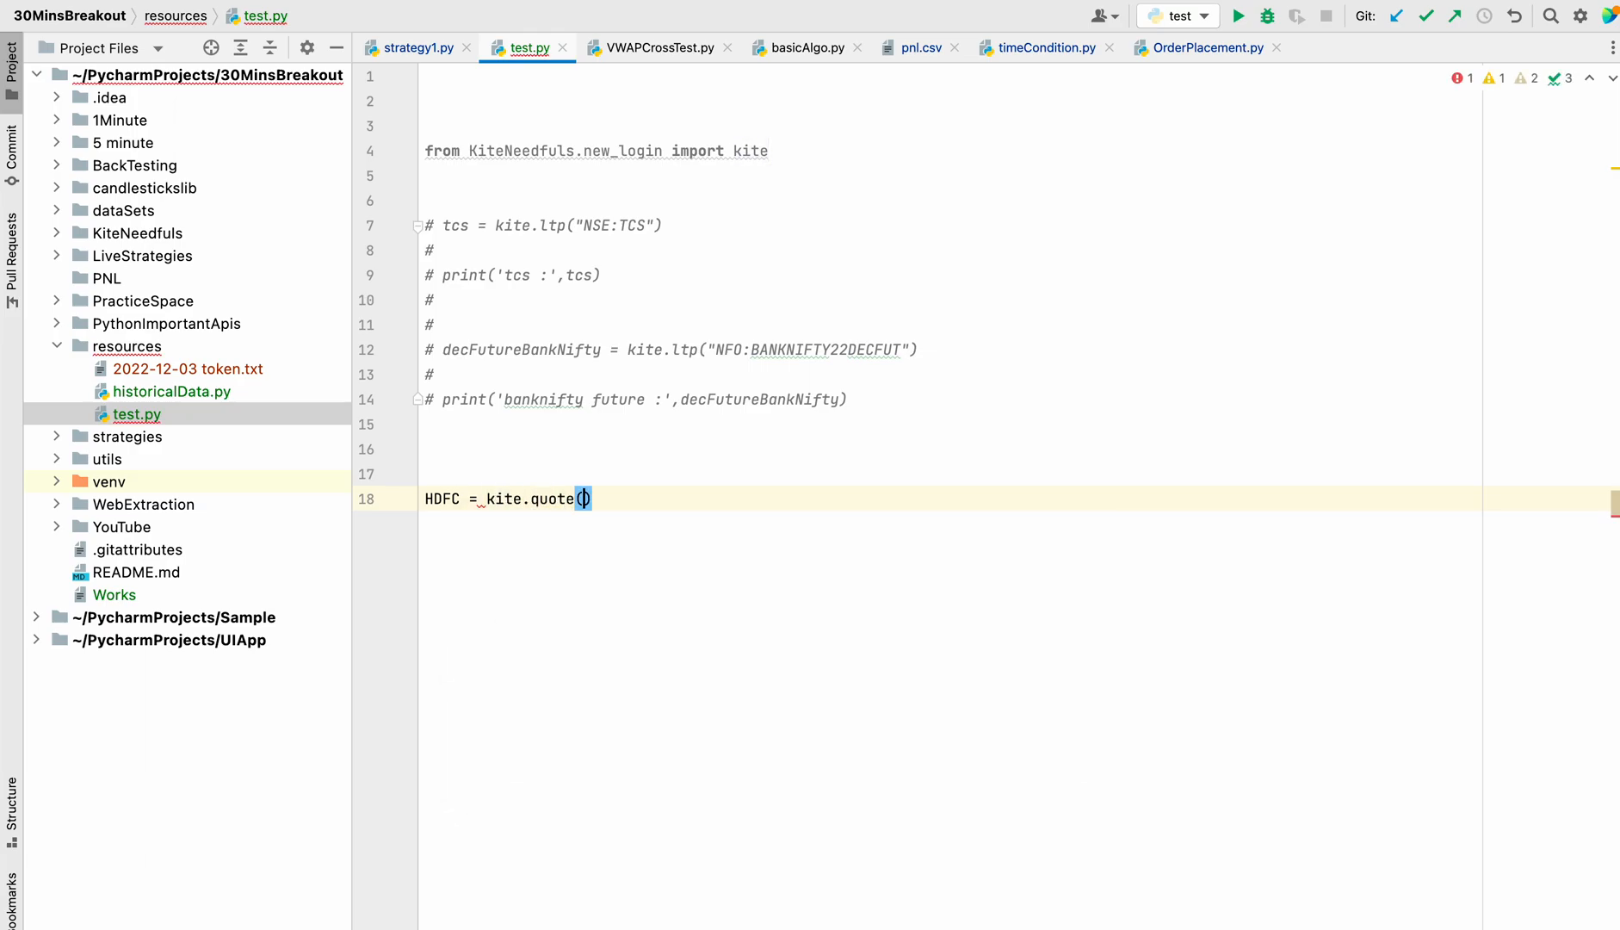
{"action": "type", "text": "\""}
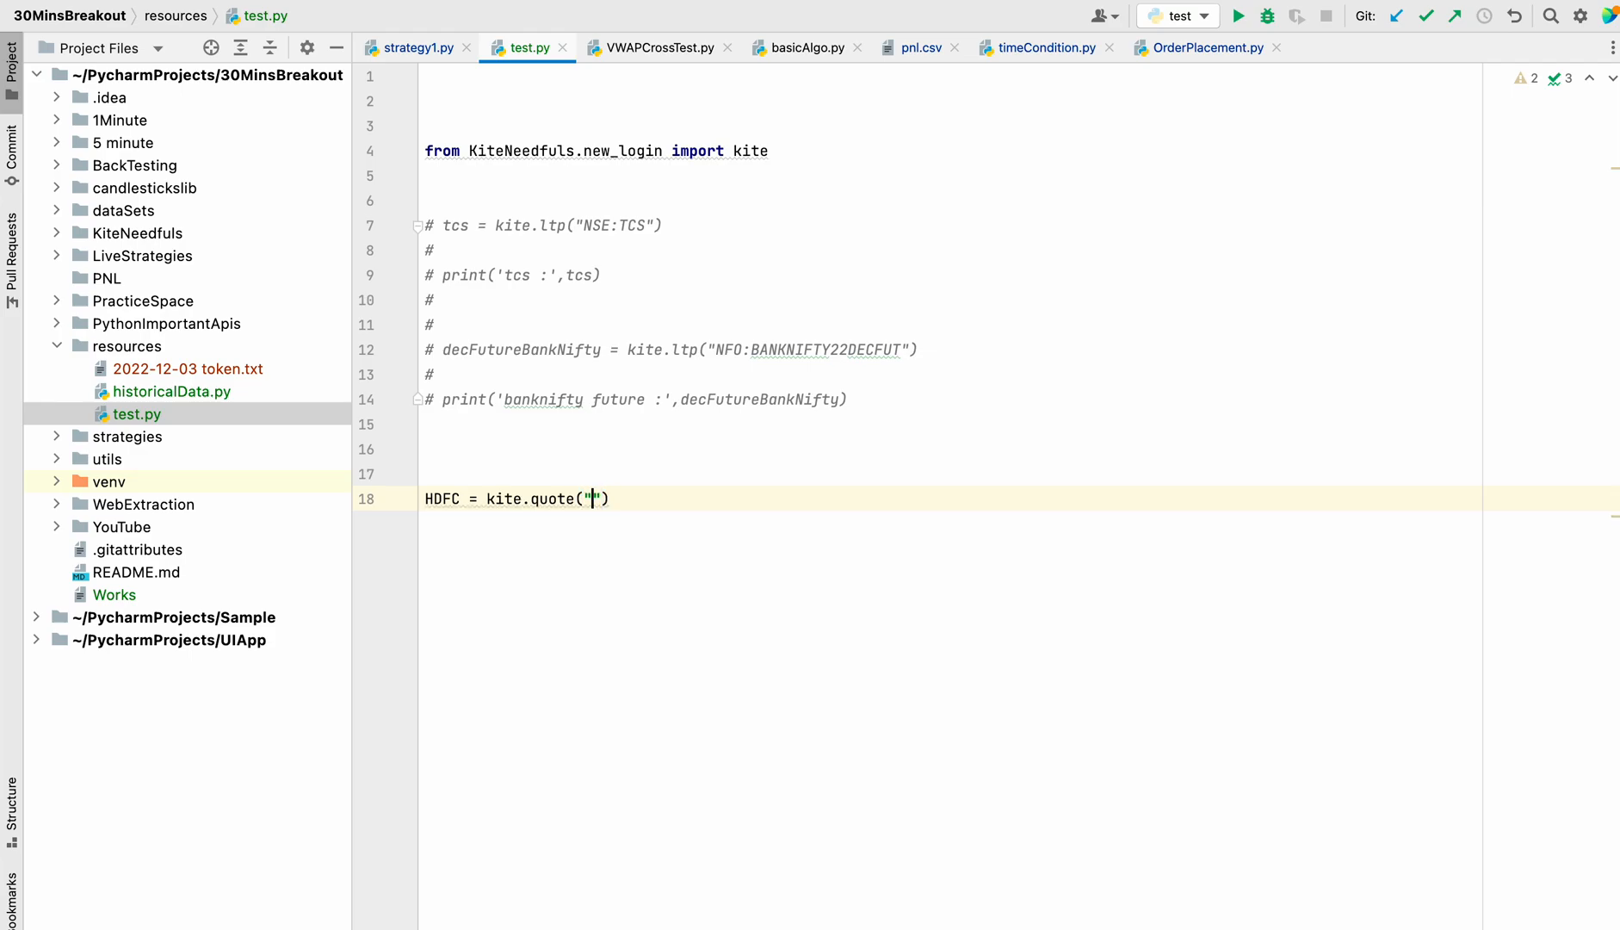
{"action": "type", "text": "NSE:H"}
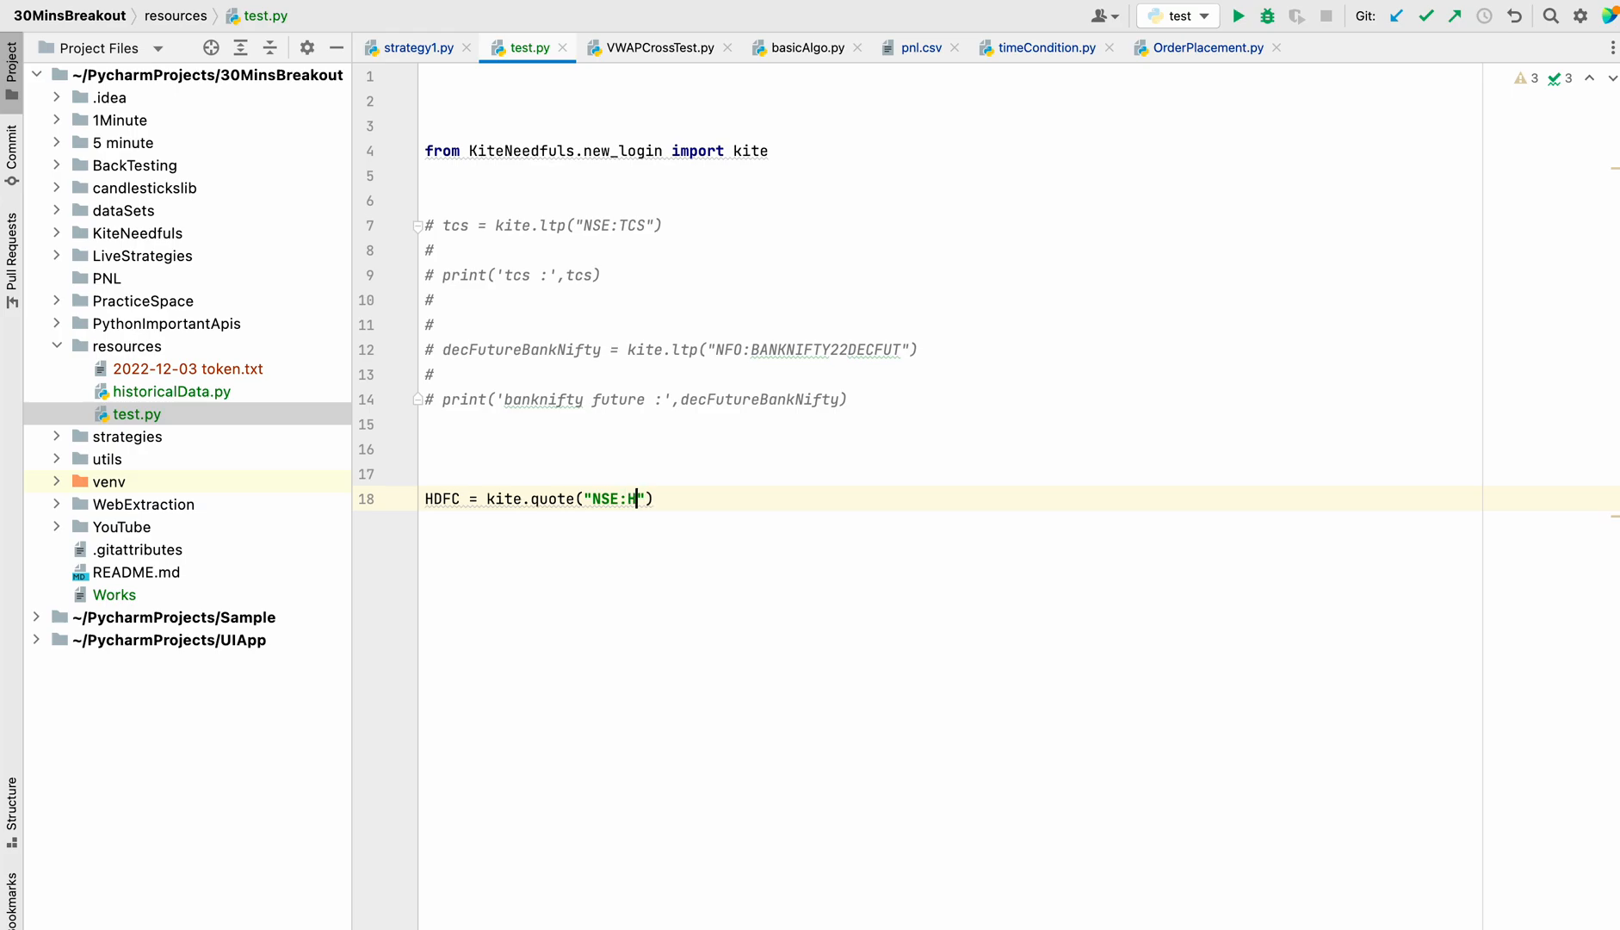
{"action": "type", "text": "DFC"}
{"action": "type", "text": "print"}
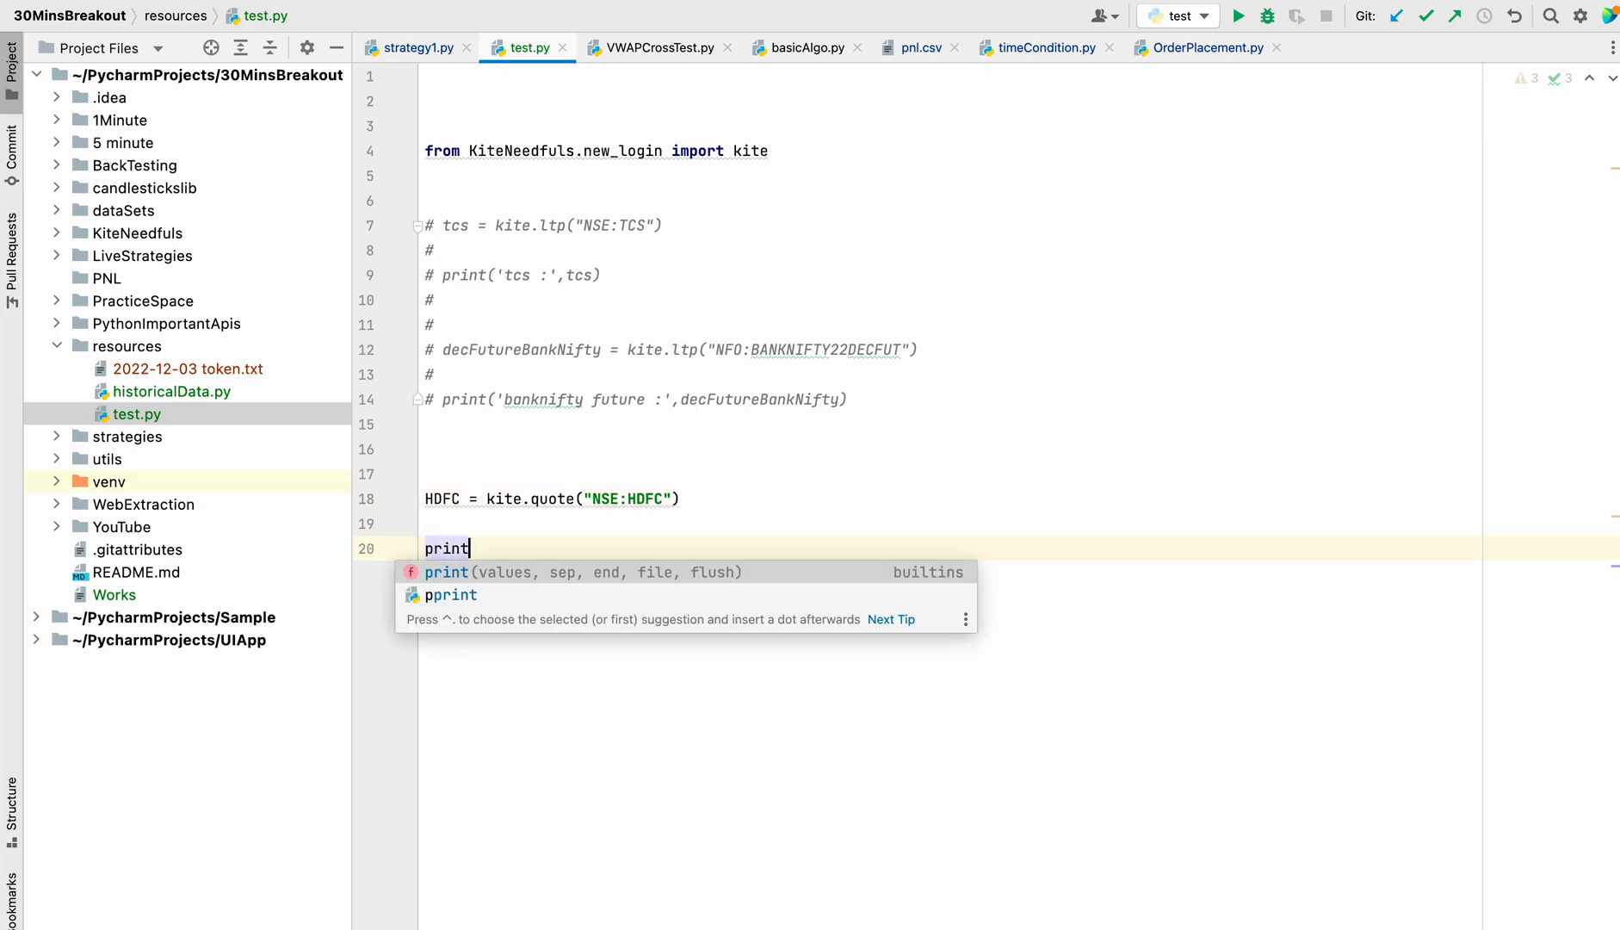
{"action": "type", "text": "(HDFC)"}
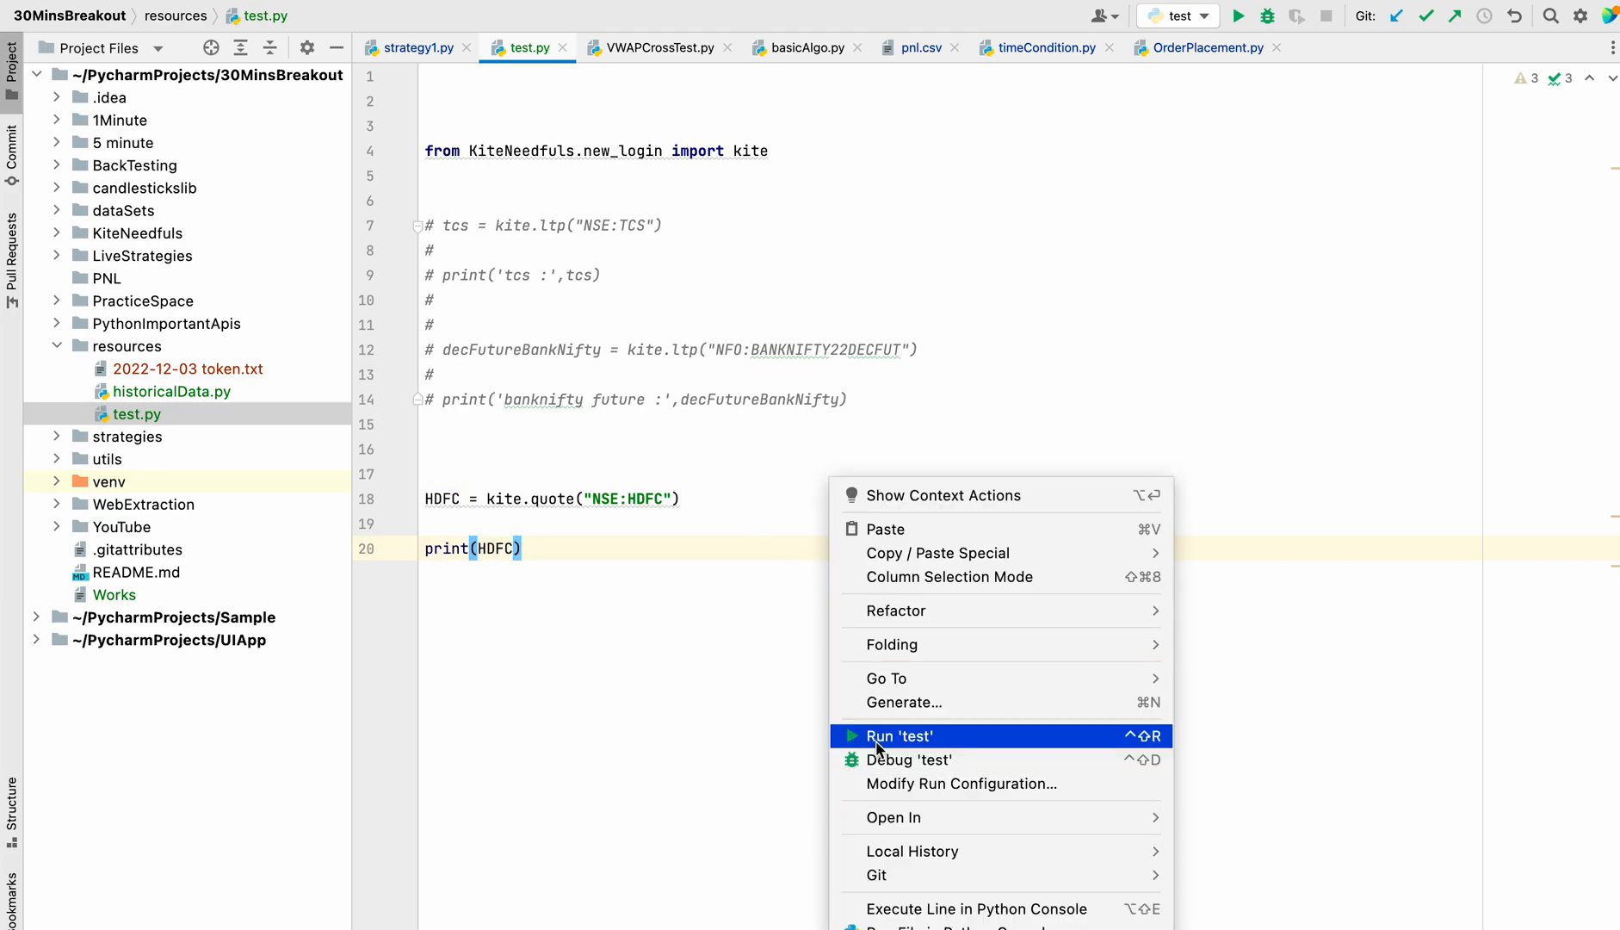
Step: Run test.py and point out the timestamp field in the printed HDFC quote
{"action": "left_click", "coordinate": [897, 735]}
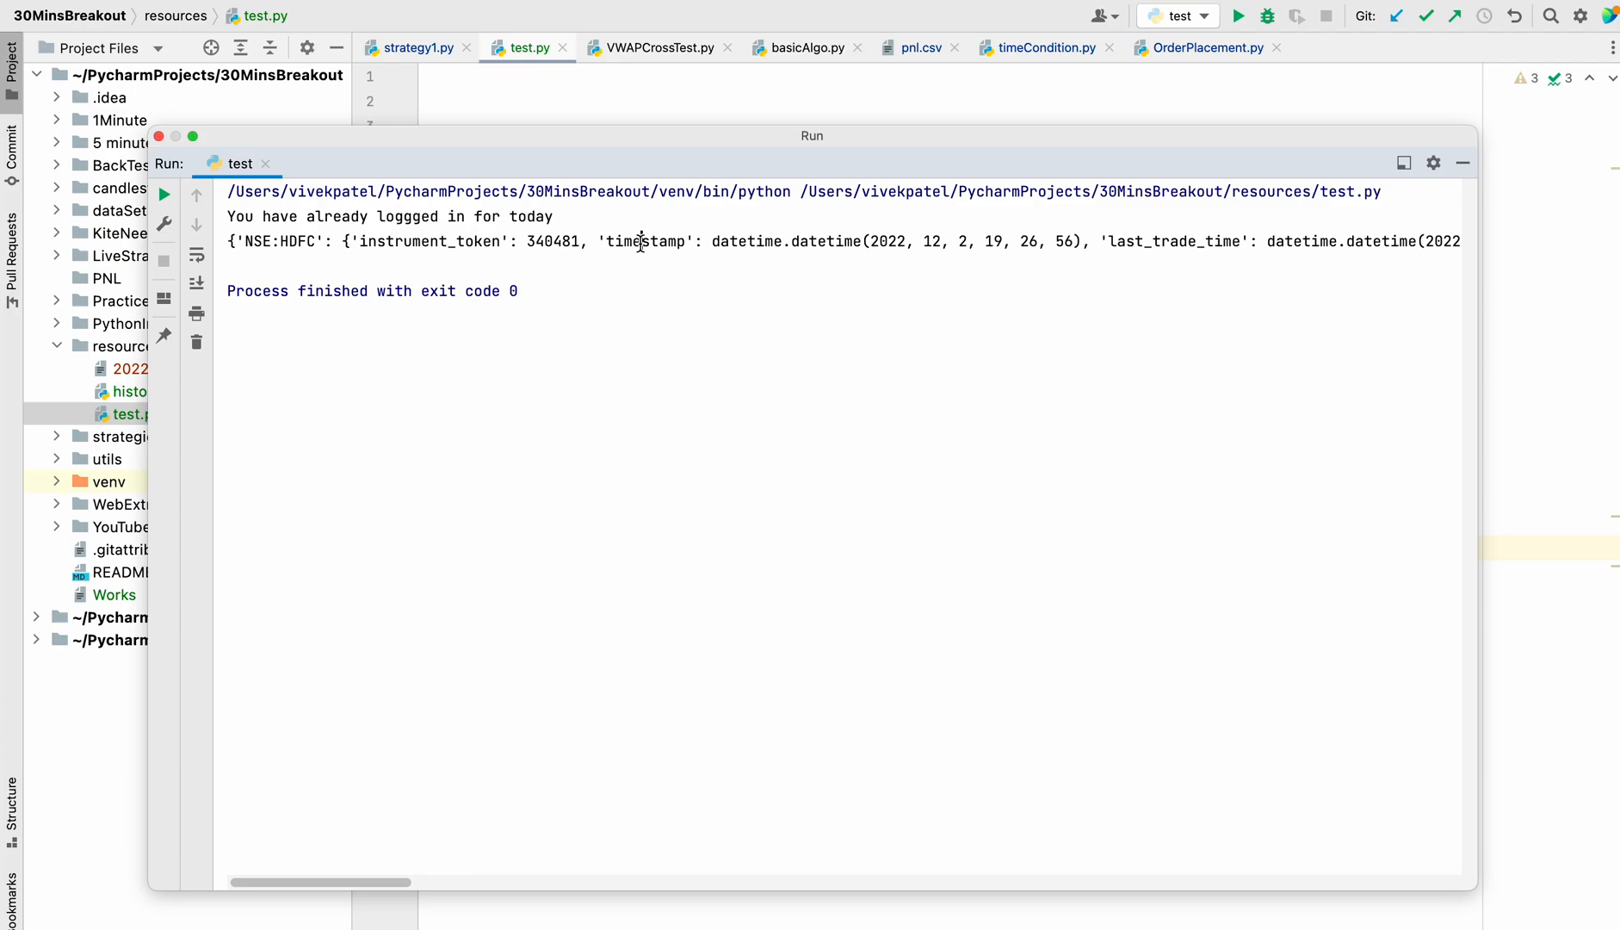
{"action": "double_click", "coordinate": [645, 241]}
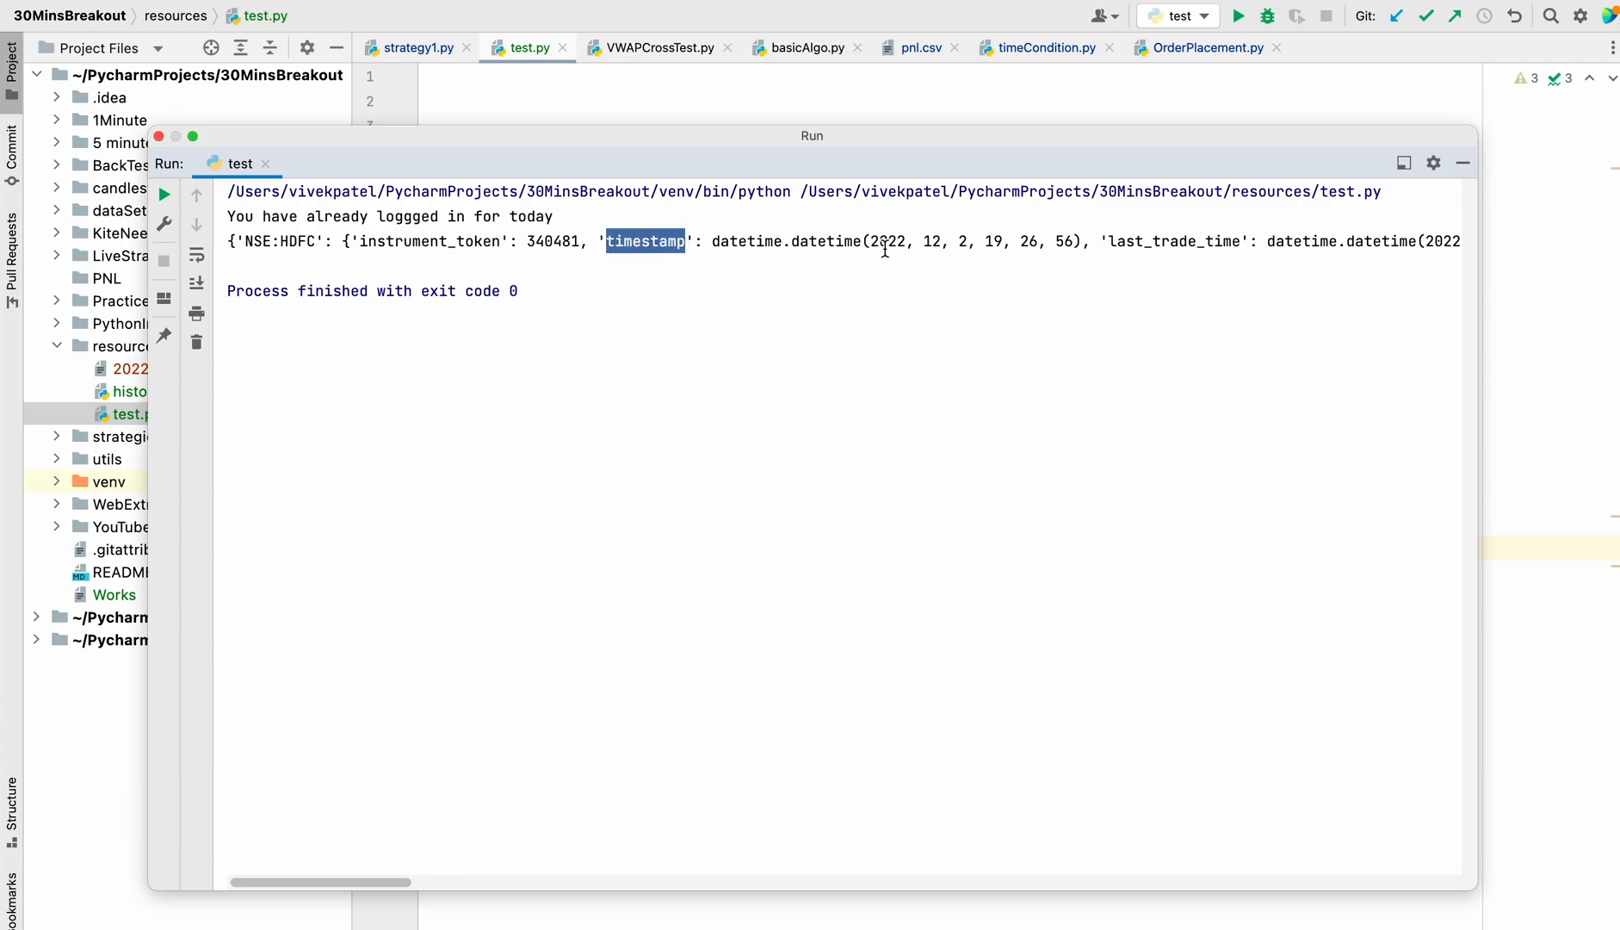
{"action": "double_click", "coordinate": [886, 241]}
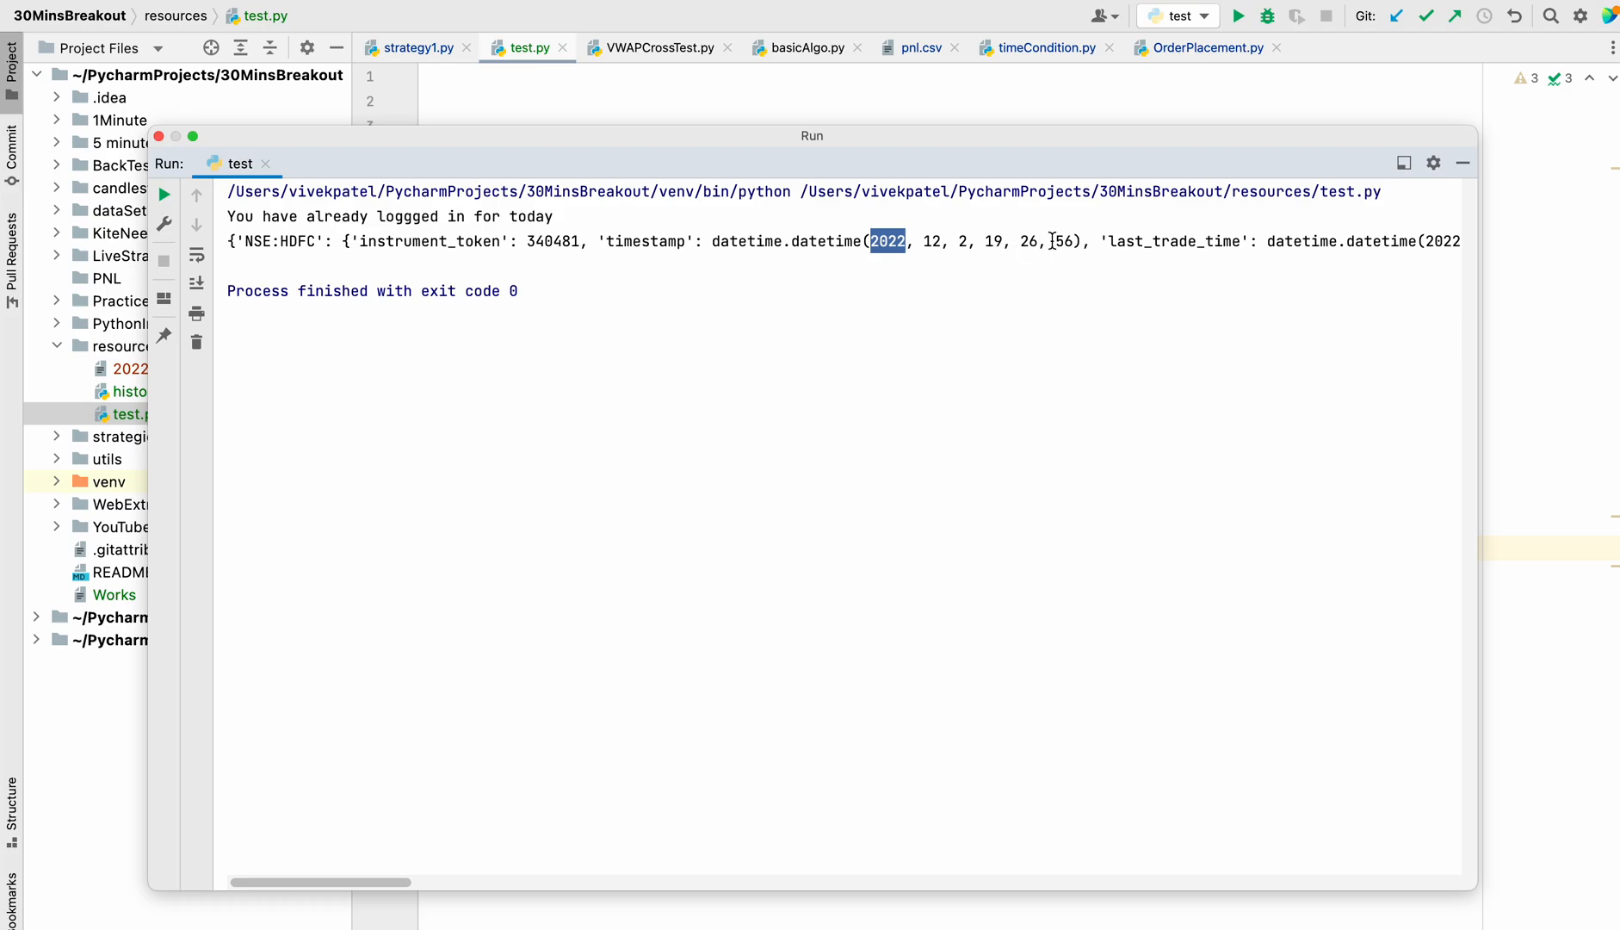
{"action": "mouse_move", "coordinate": [1155, 255]}
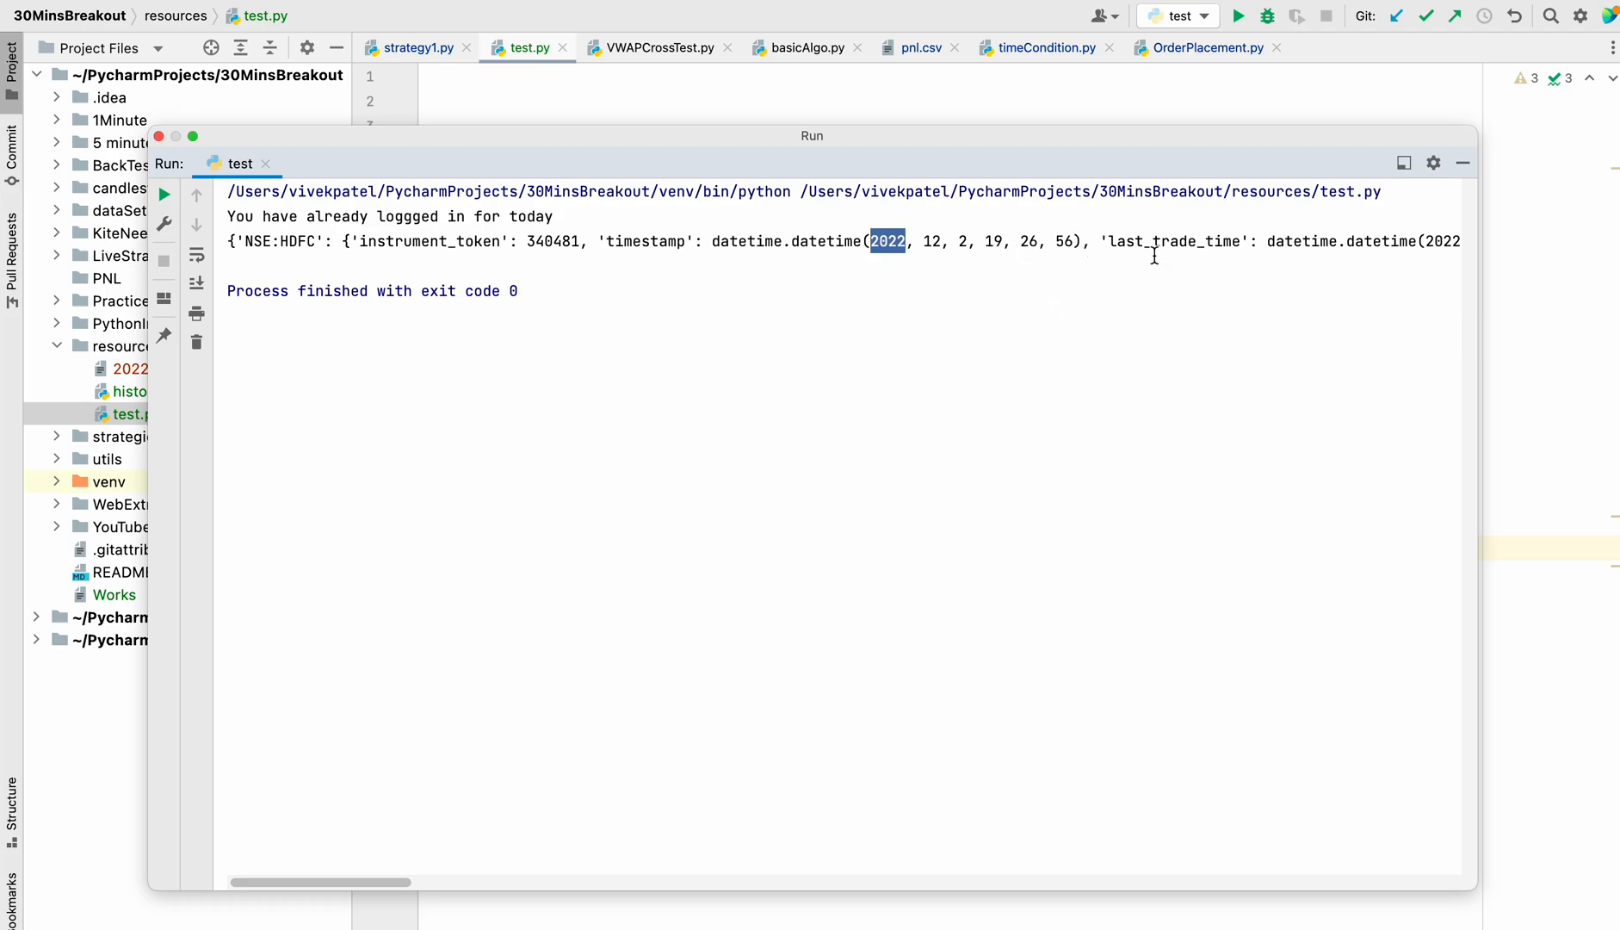
Step: Scroll the Run output rightward to reach the ohlc and depth parts of the quote dictionary
{"action": "scroll", "scroll_direction": "right", "scroll_amount": 3}
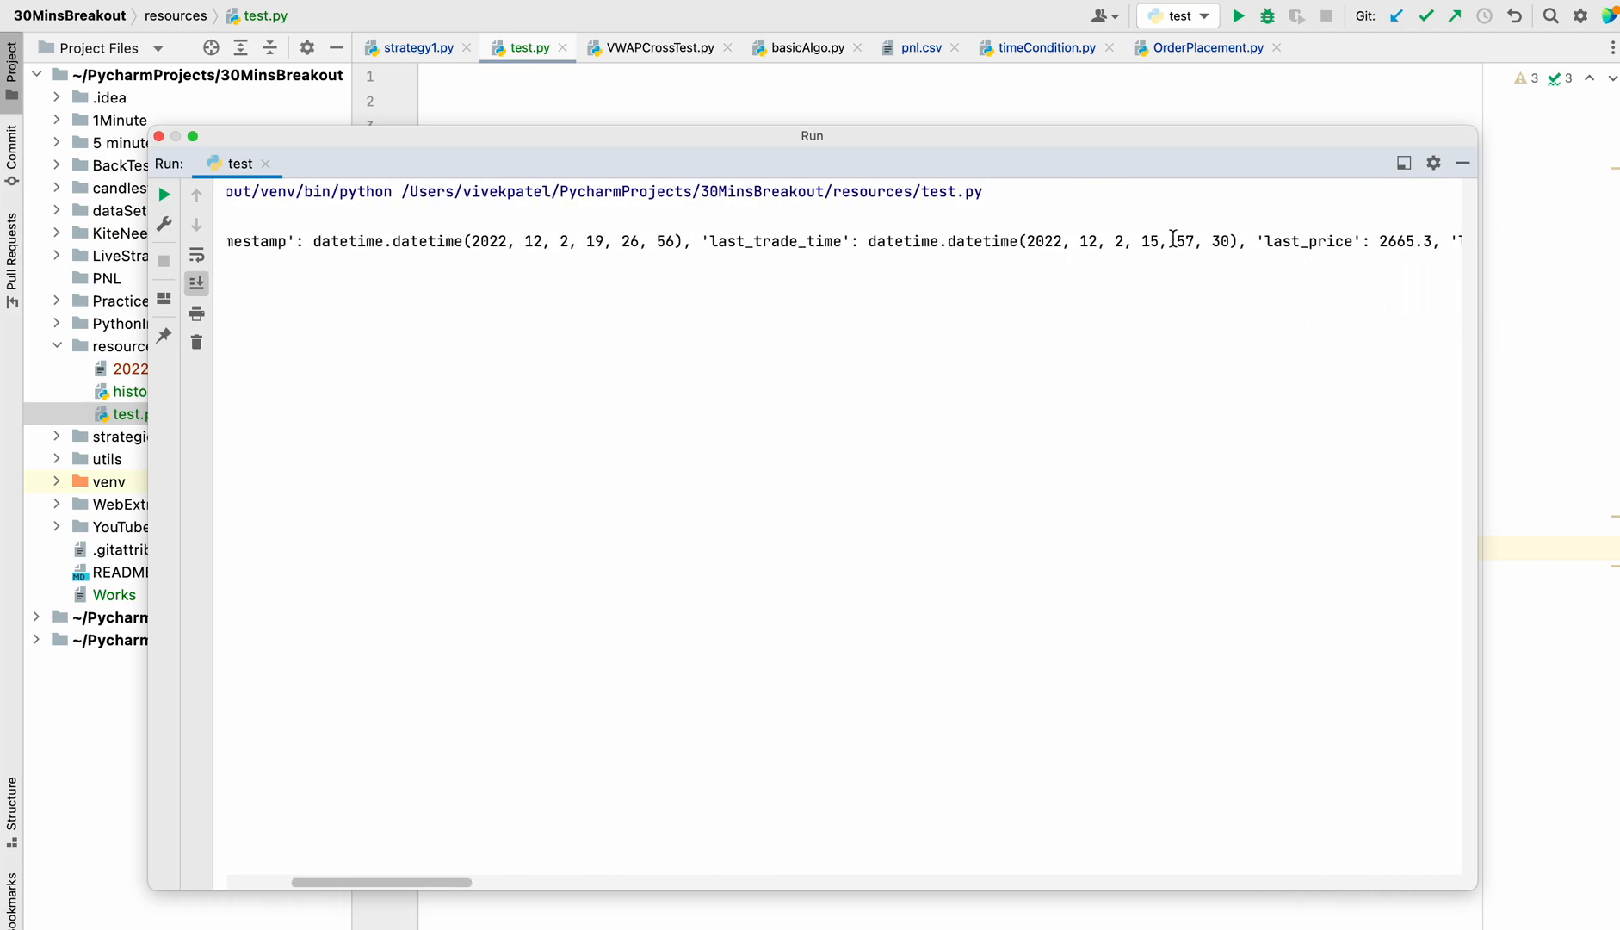
{"action": "scroll", "scroll_direction": "right", "scroll_amount": 3}
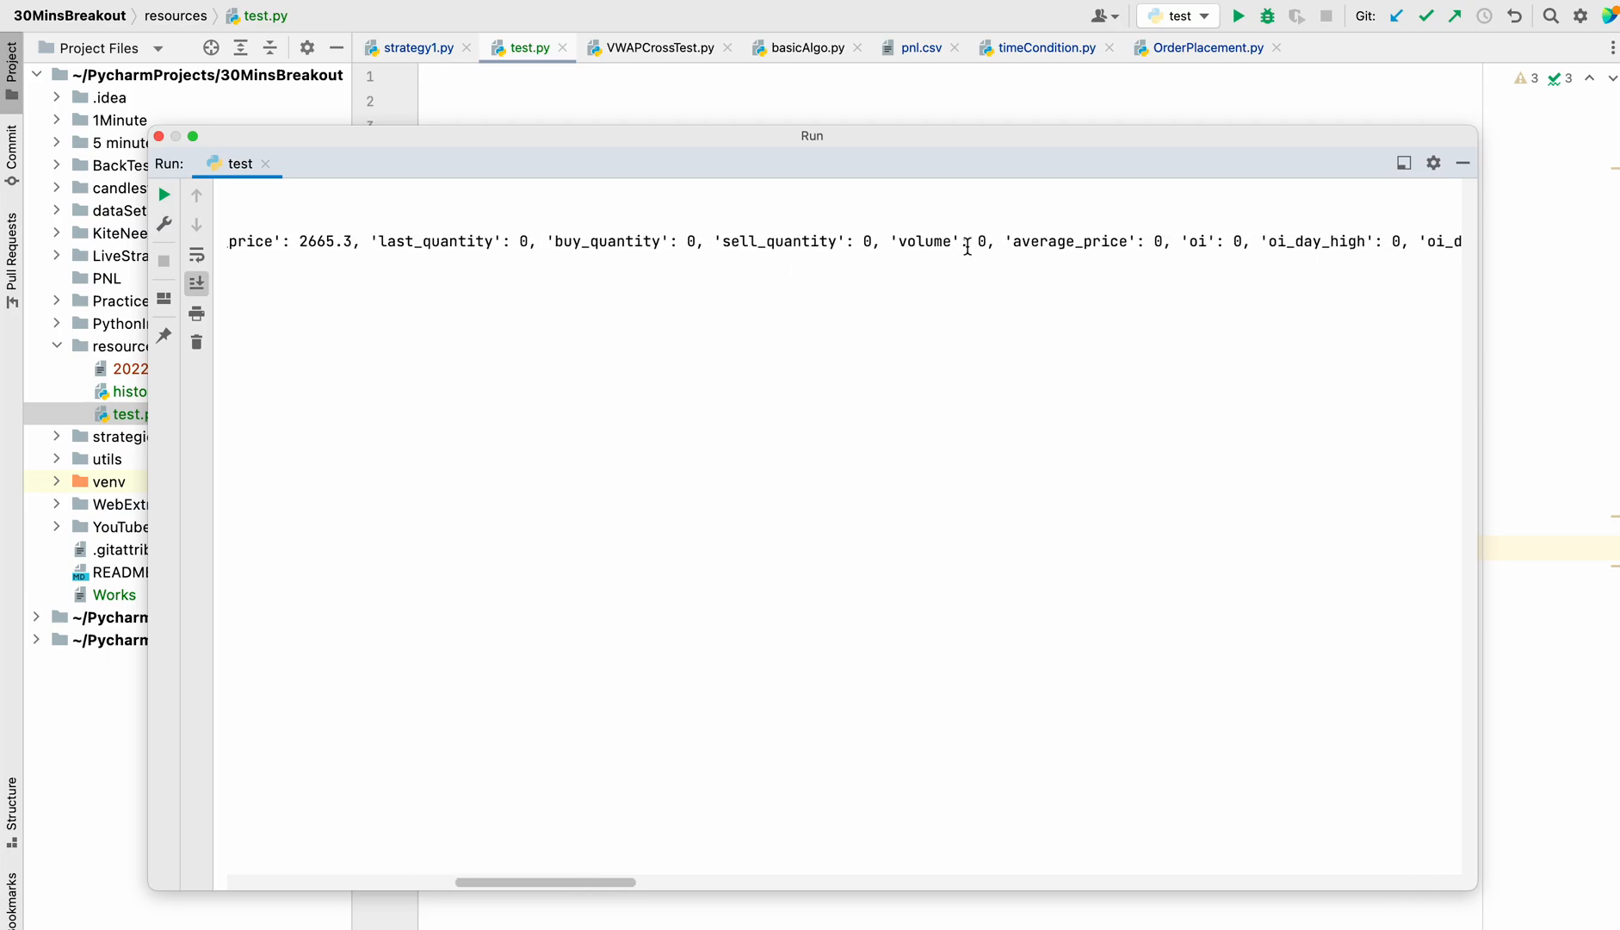
{"action": "mouse_move", "coordinate": [1193, 248]}
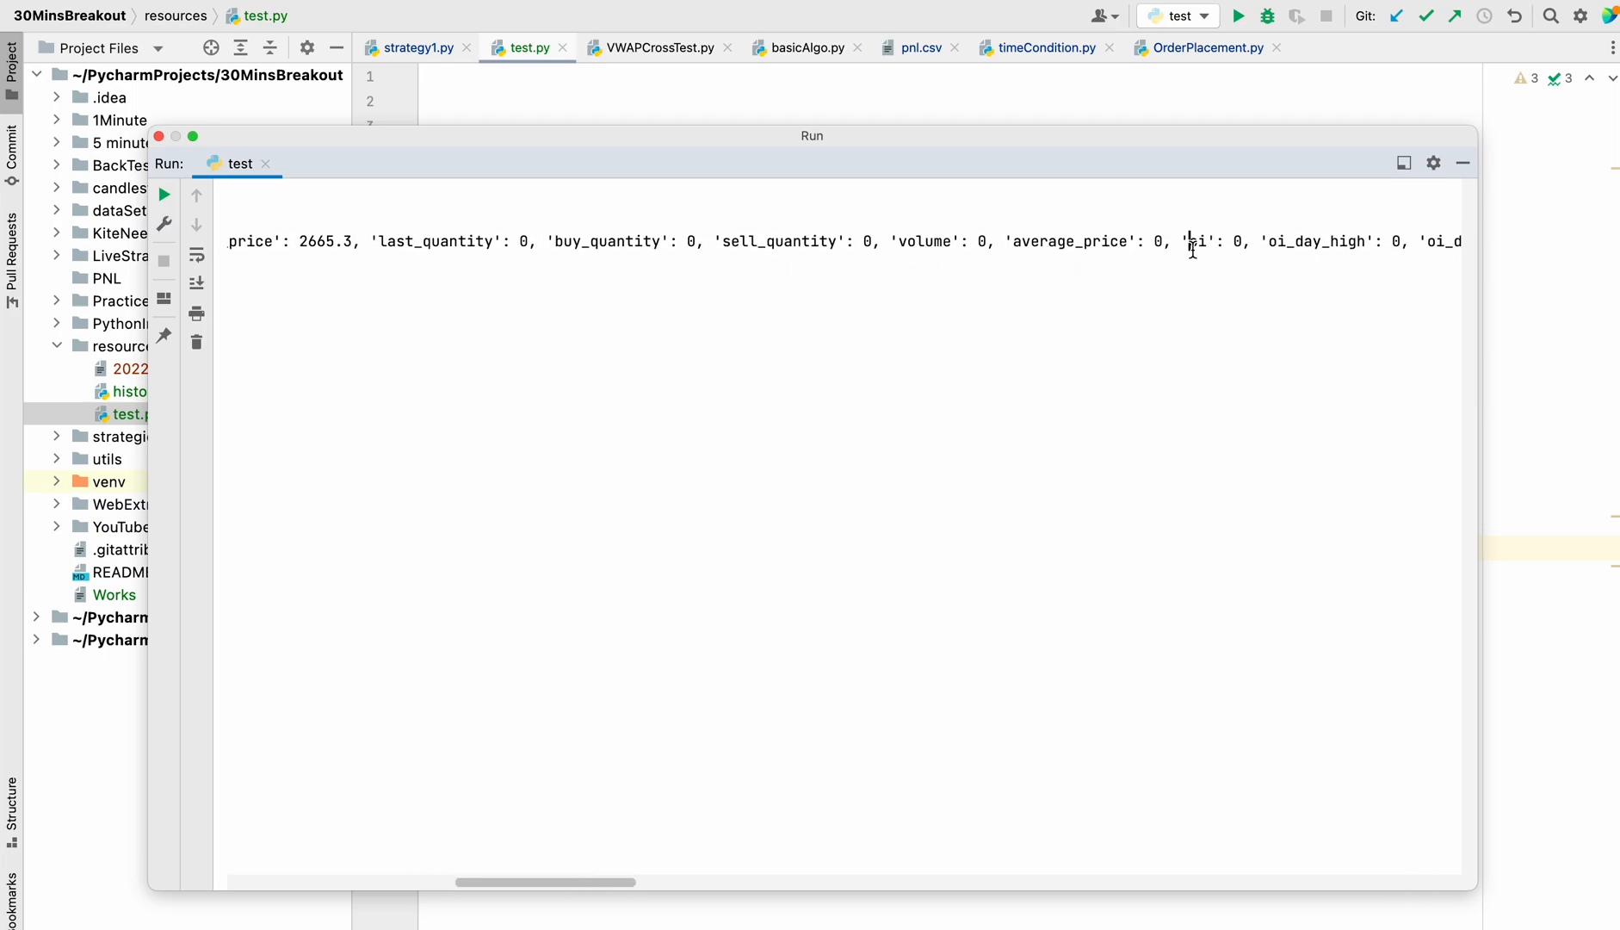
{"action": "scroll", "scroll_direction": "right", "scroll_amount": 3}
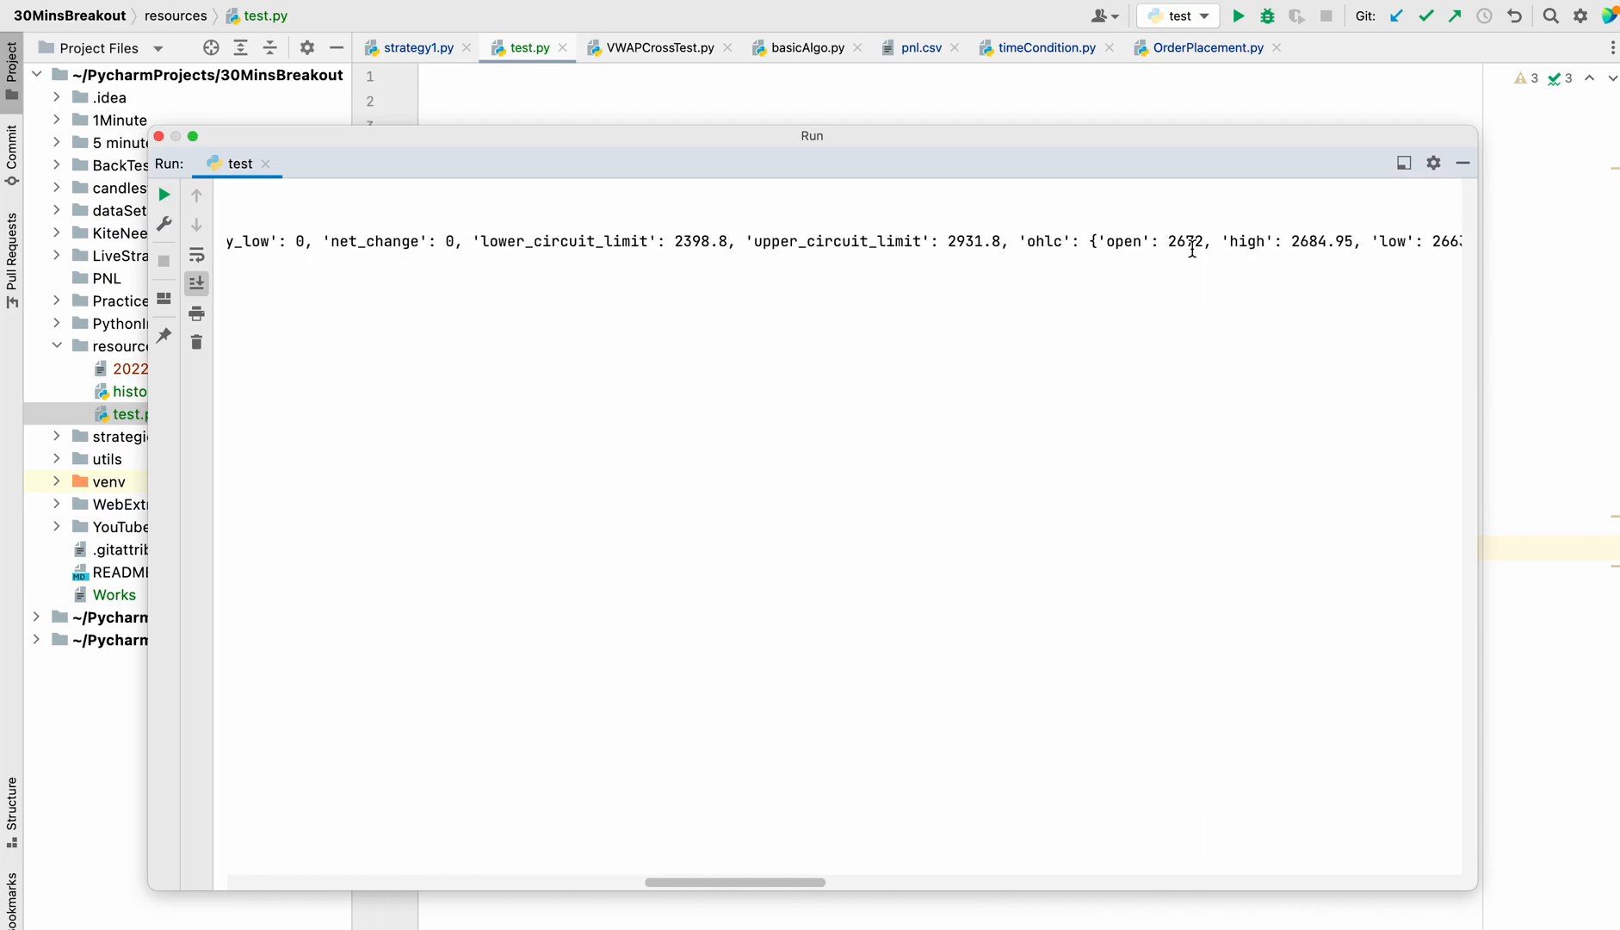
{"action": "scroll", "scroll_direction": "right", "scroll_amount": 3}
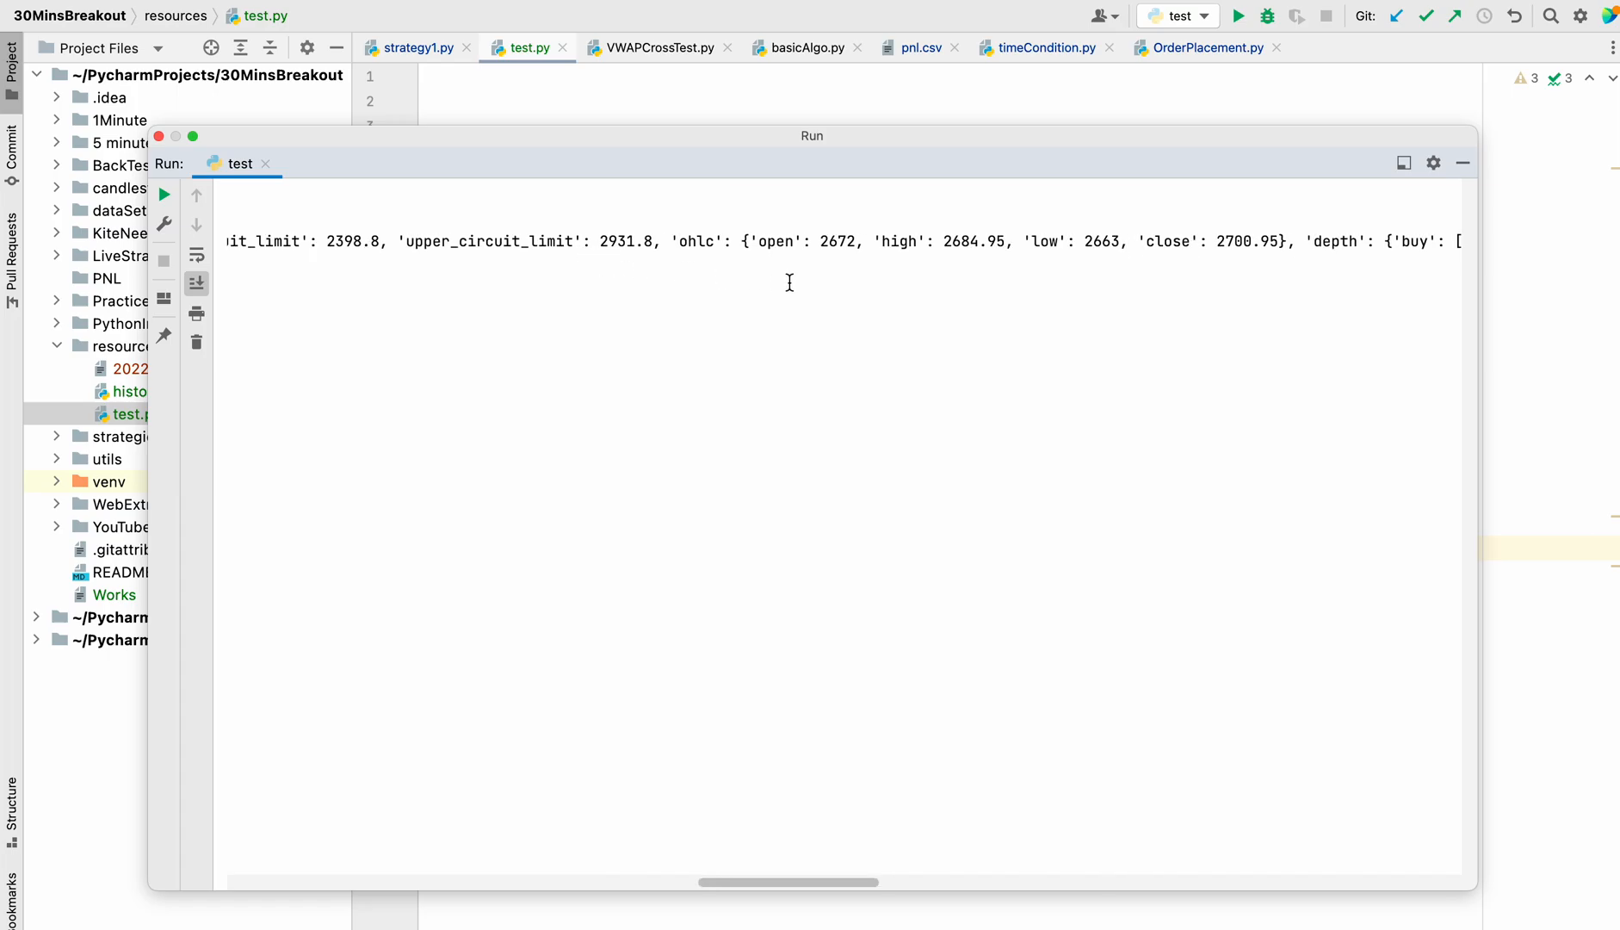
{"action": "scroll", "scroll_direction": "right", "scroll_amount": 3}
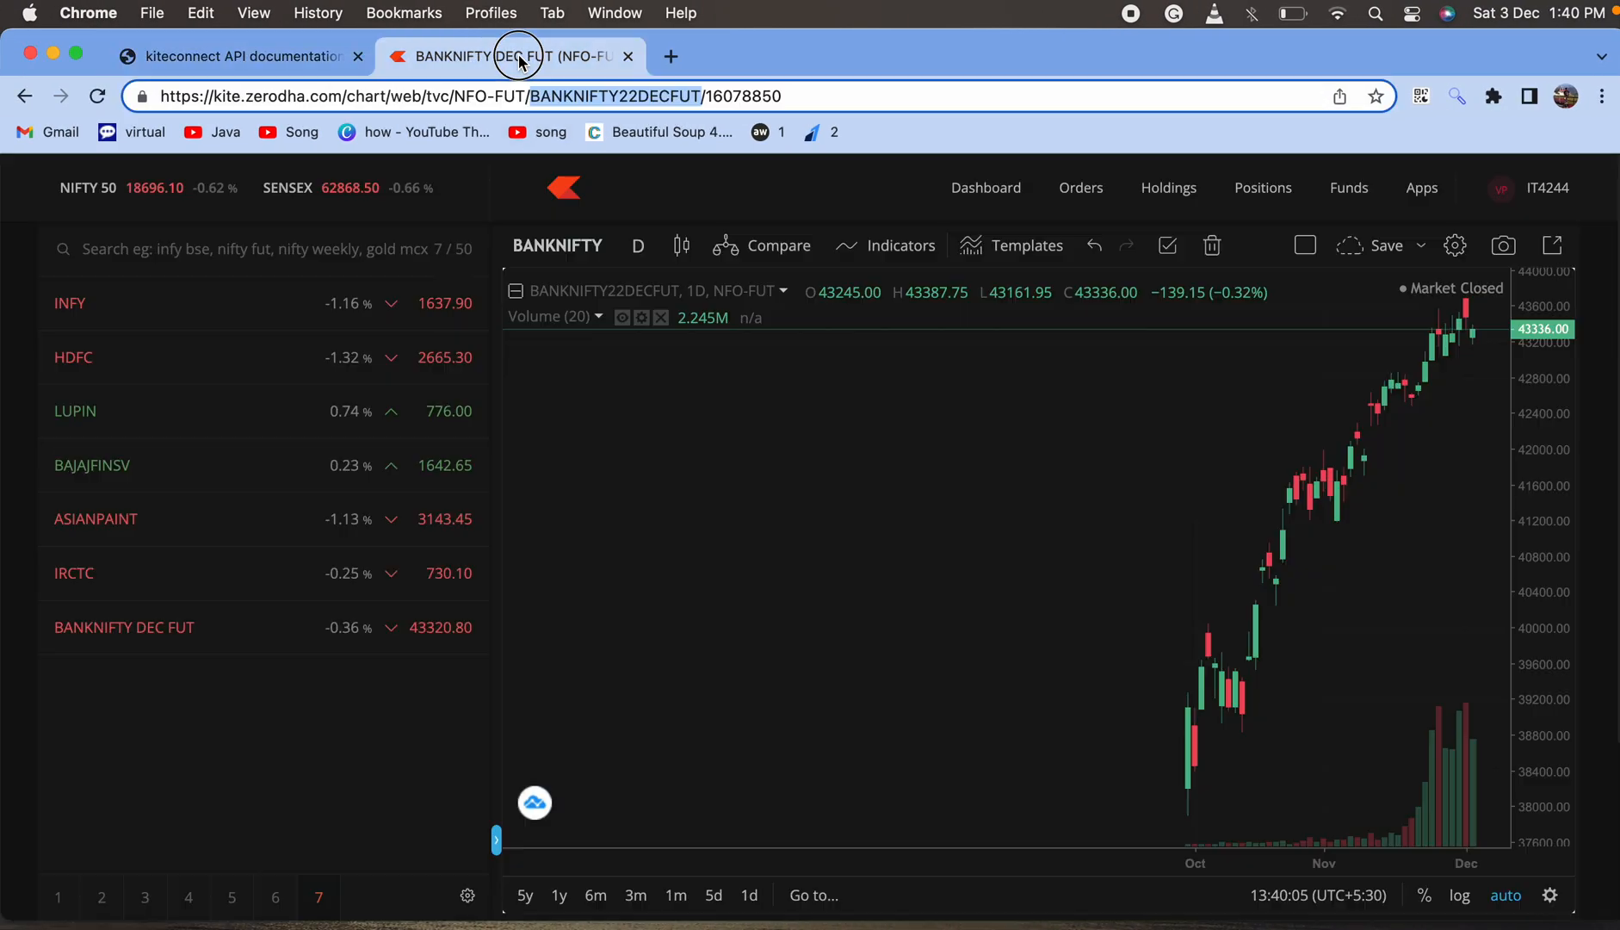
{"action": "mouse_move", "coordinate": [298, 410]}
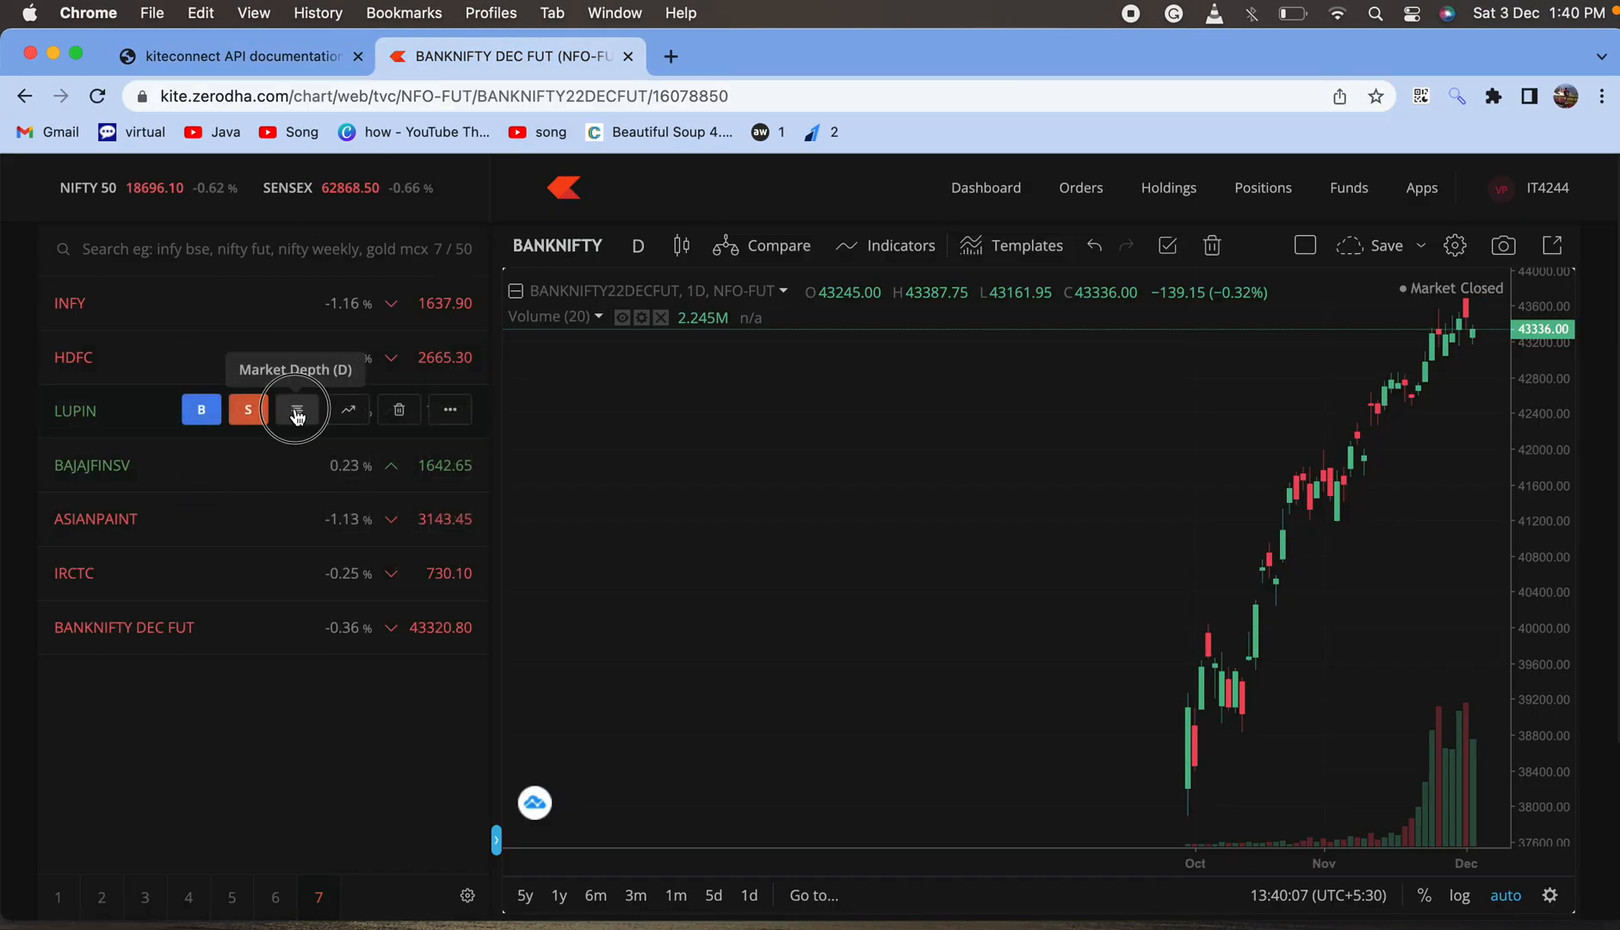
Step: Expand LUPIN's market depth panel in the Kite watchlist for comparison
{"action": "left_click", "coordinate": [296, 409]}
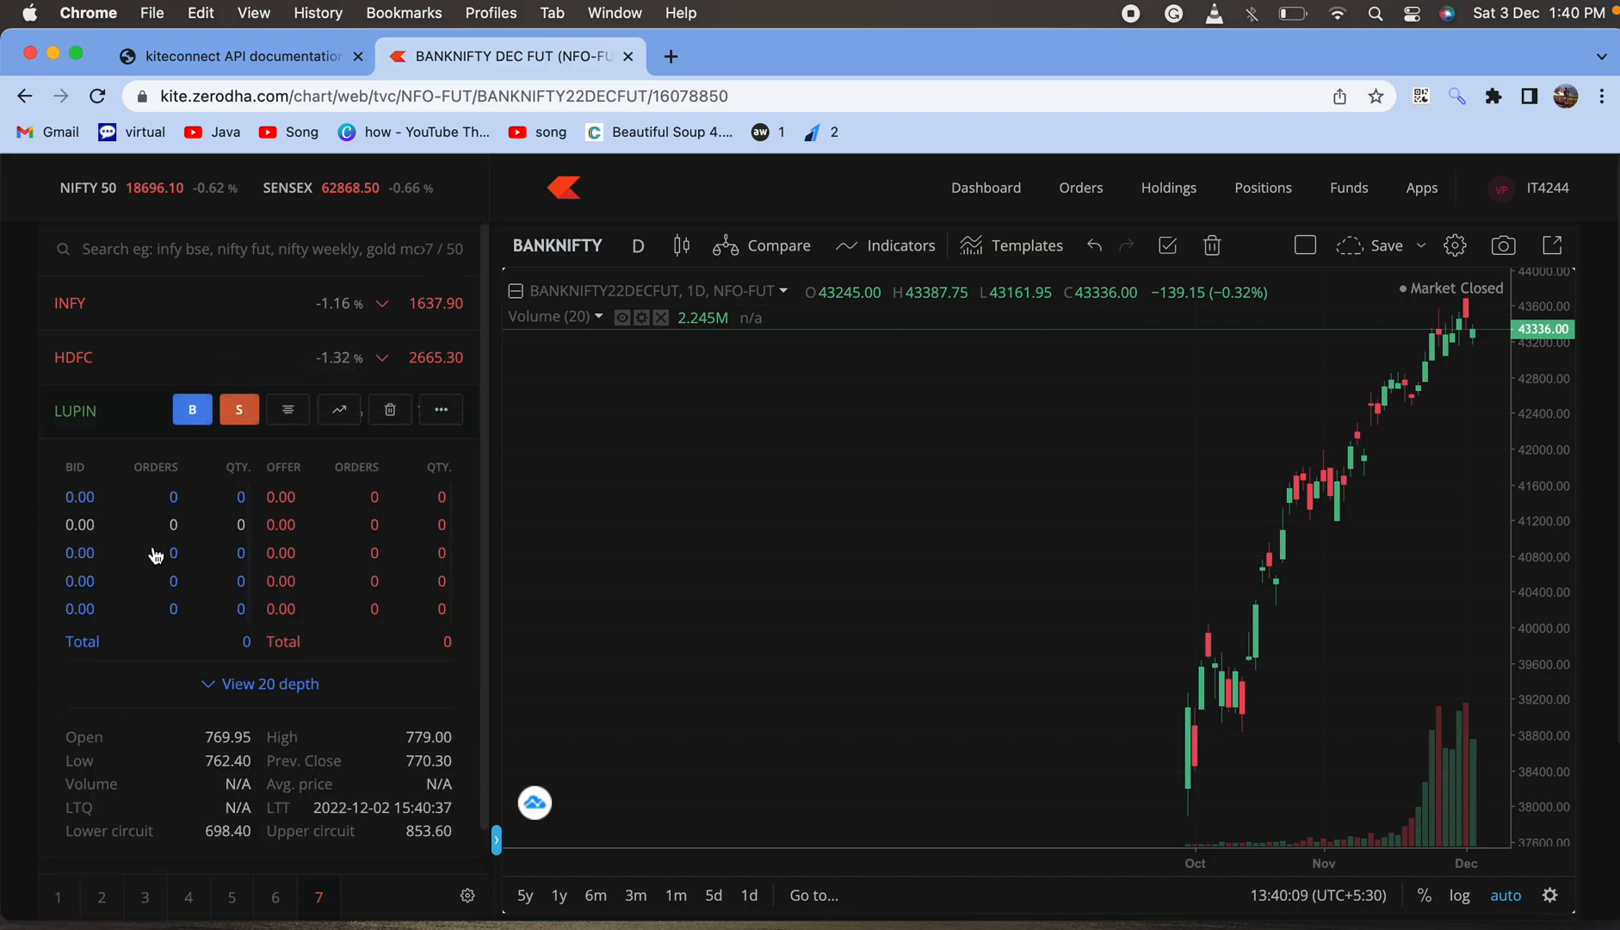
{"action": "scroll", "scroll_direction": "down", "scroll_amount": 3}
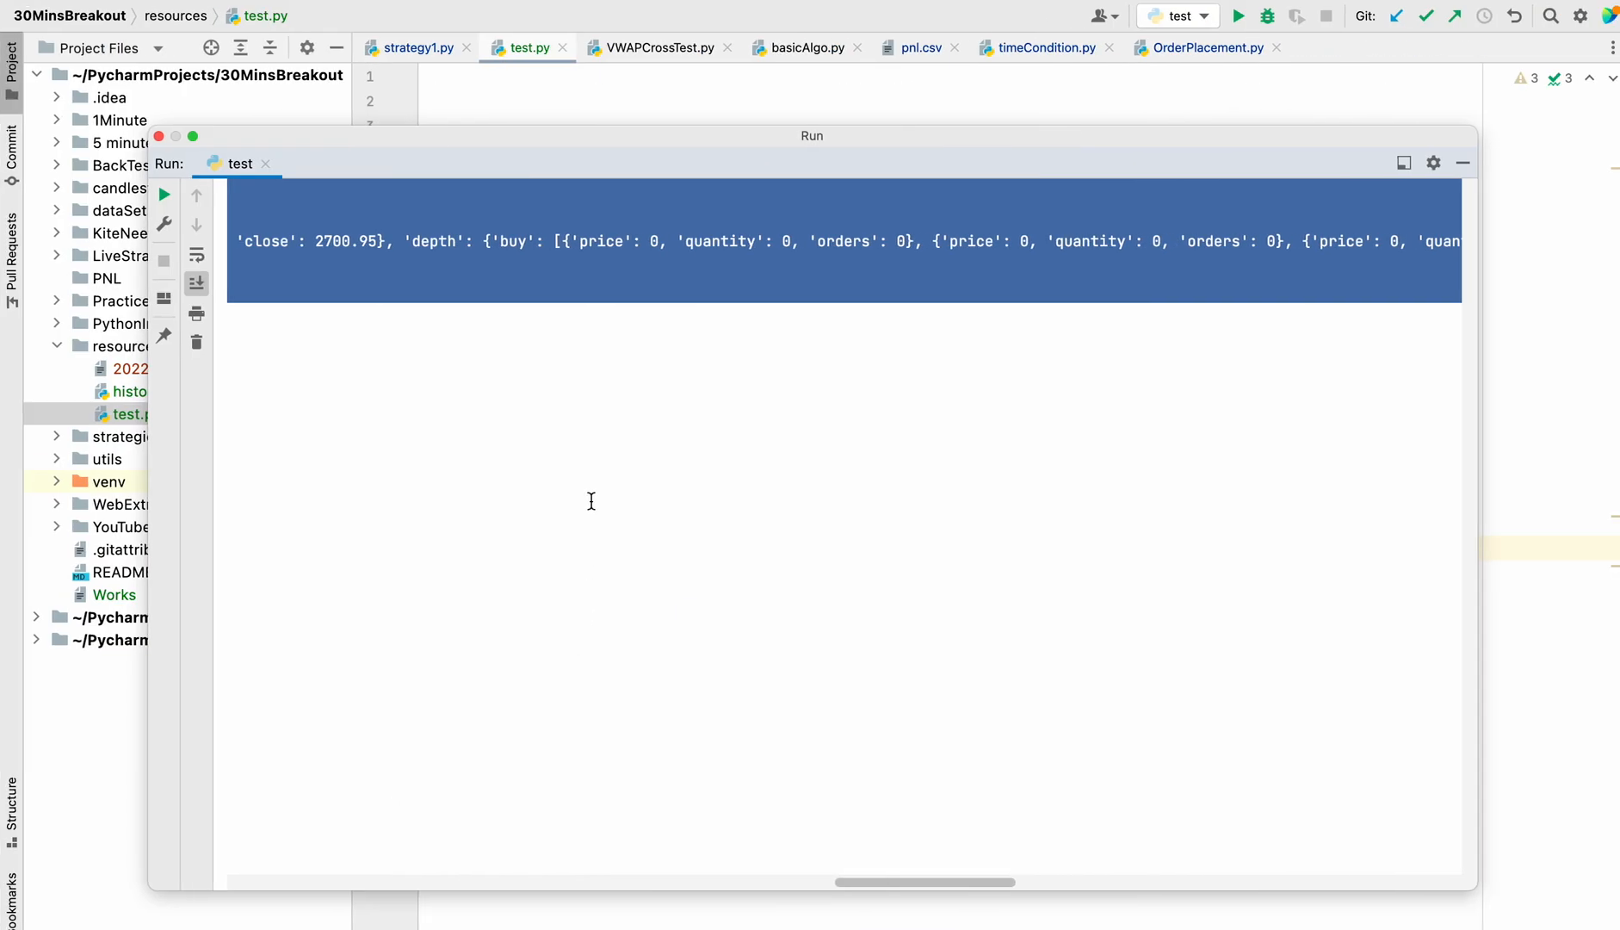
Step: Add an unfinished 'hdfcNew =' line below the HDFC quote call, then move to the line under the kite import
{"action": "scroll", "scroll_direction": "right", "scroll_amount": 3}
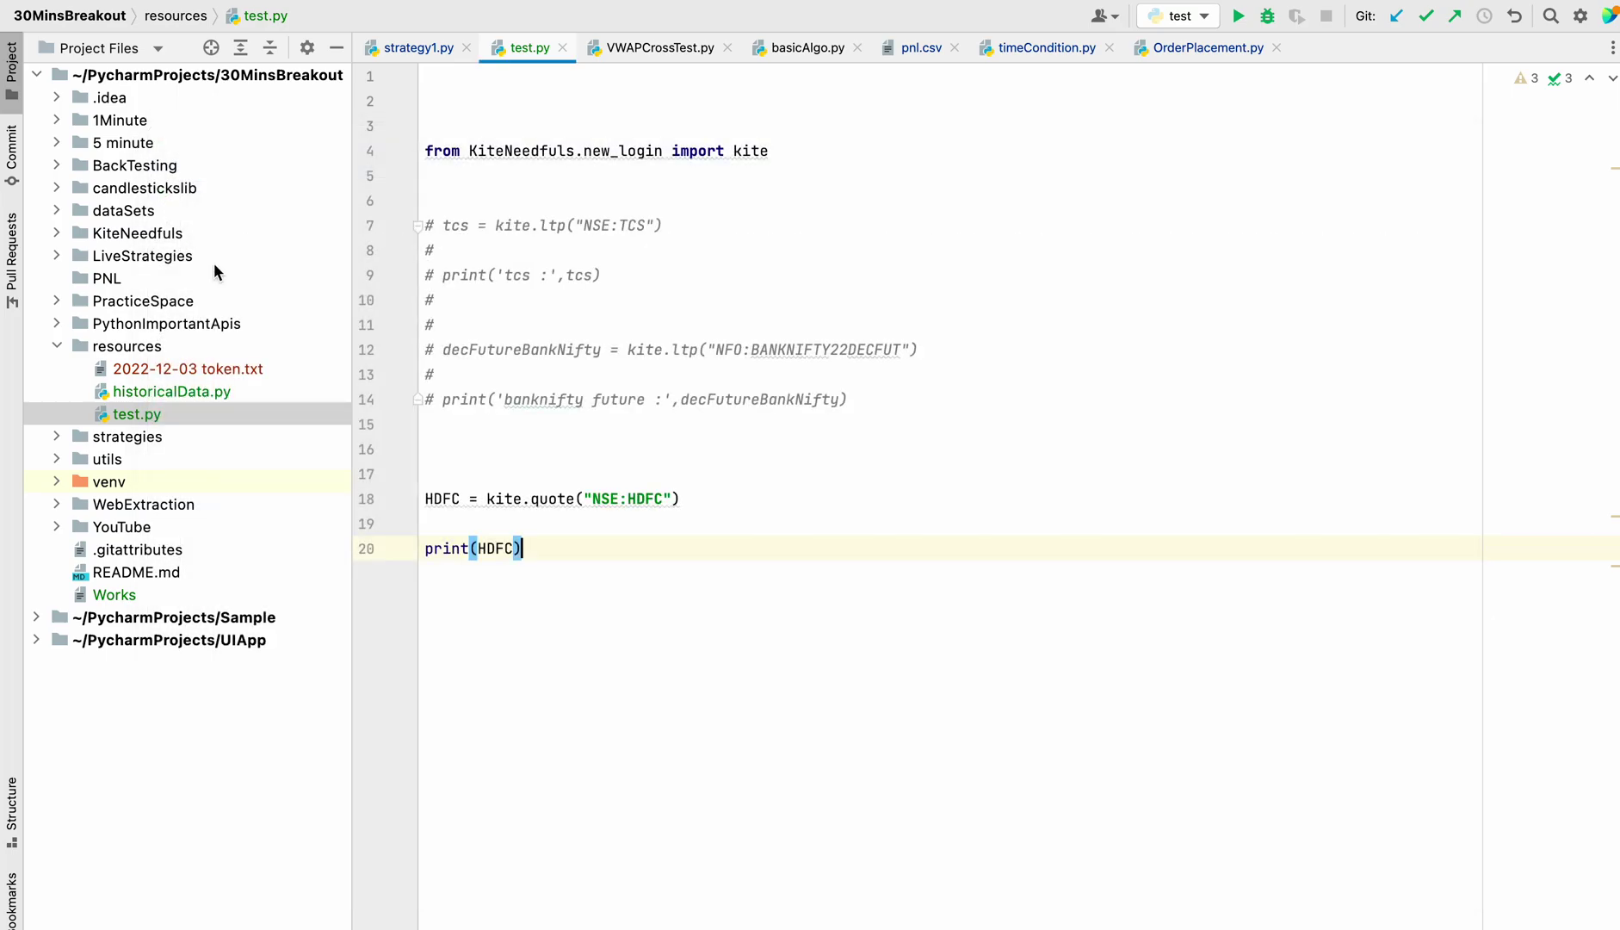
{"action": "left_click", "coordinate": [686, 497]}
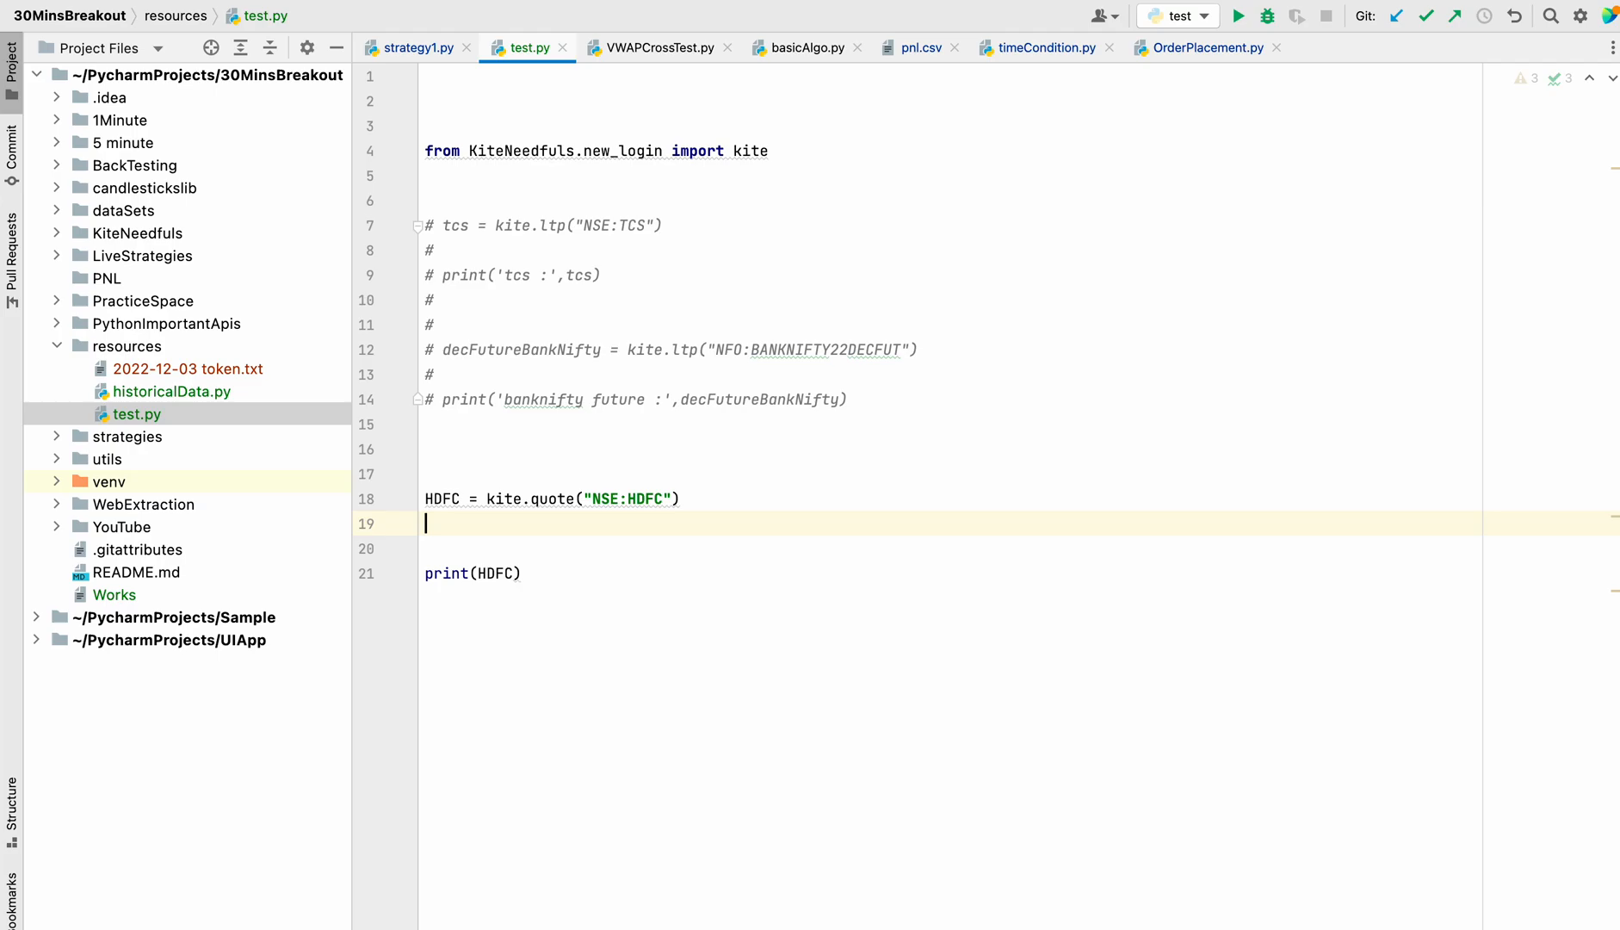
{"action": "type", "text": "h"}
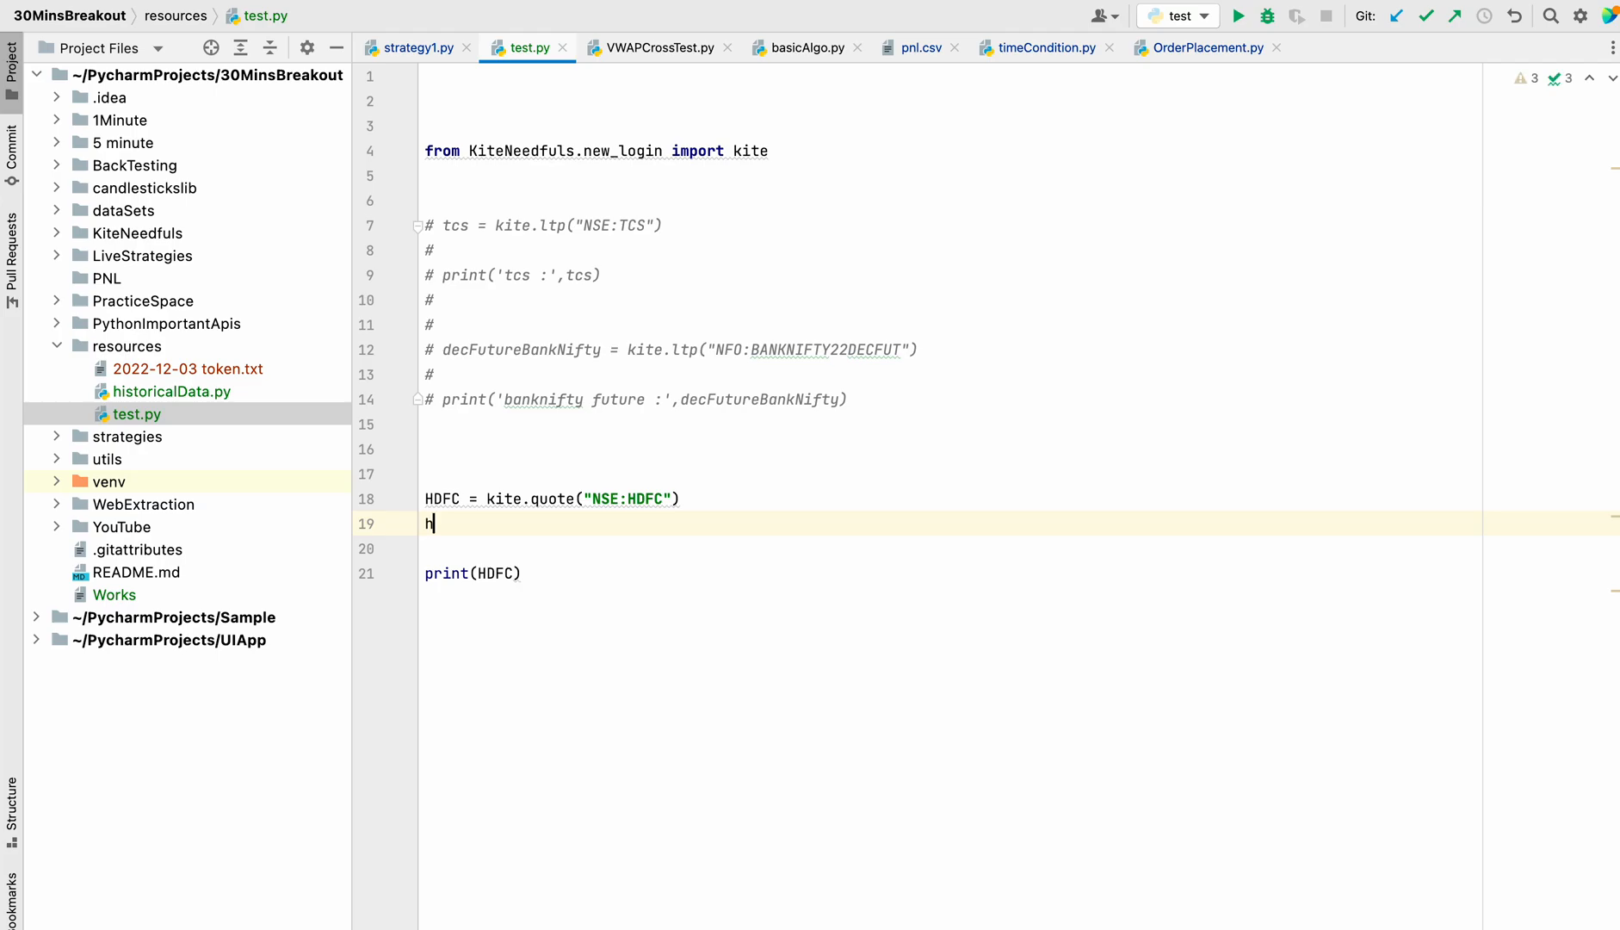
{"action": "type", "text": "dfc ="}
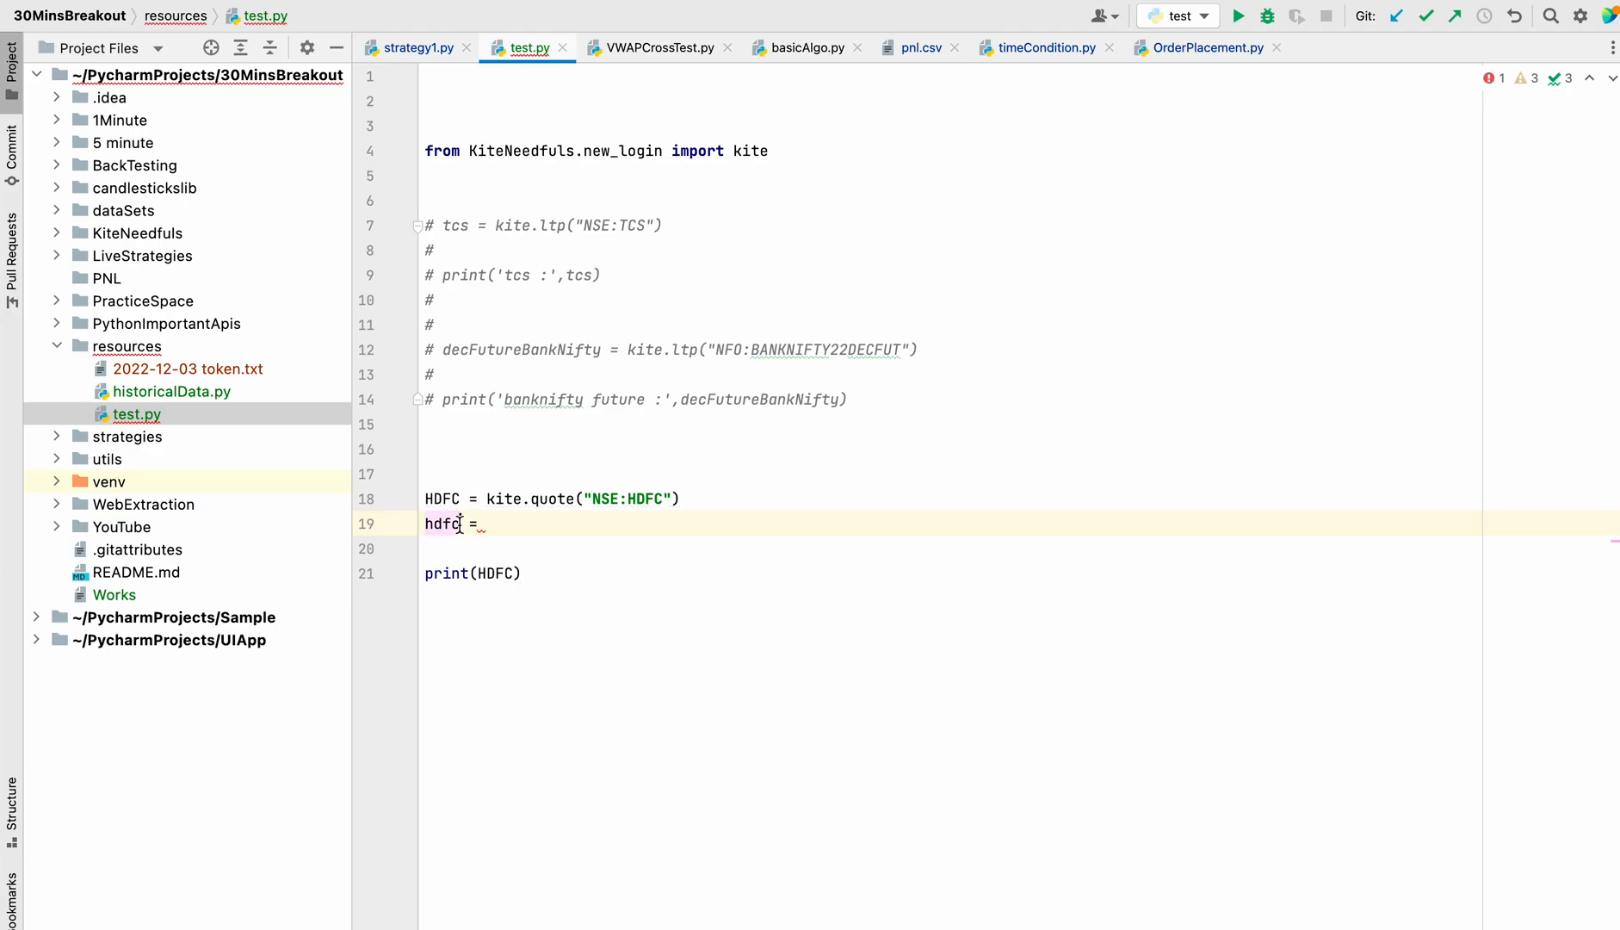
{"action": "type", "text": "New"}
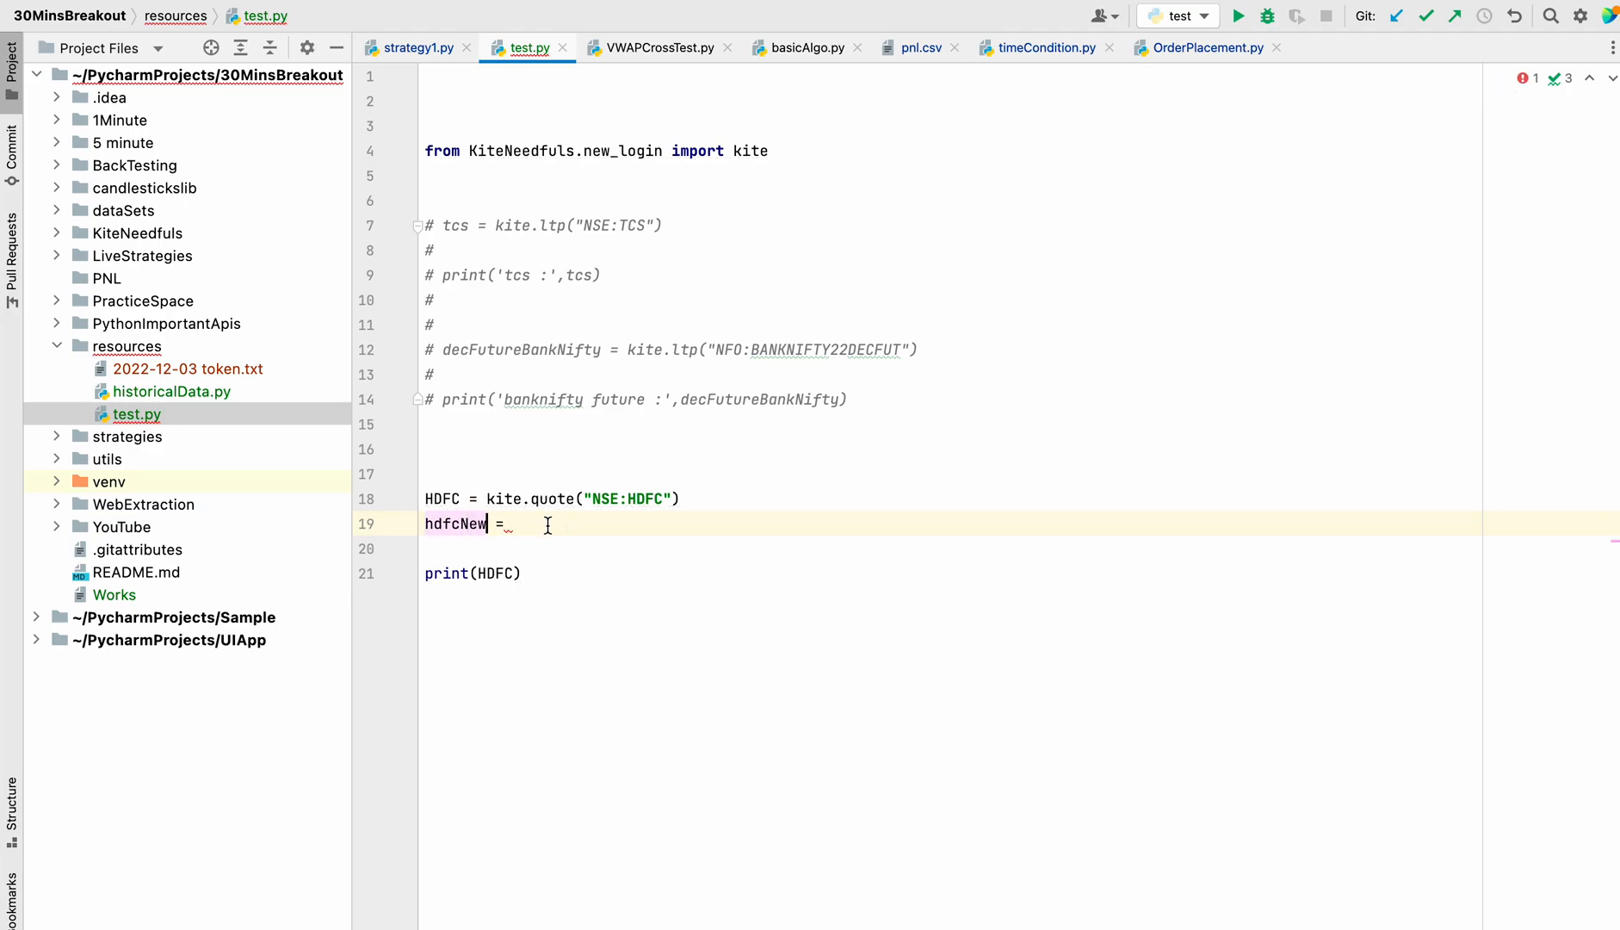
{"action": "left_click", "coordinate": [429, 200]}
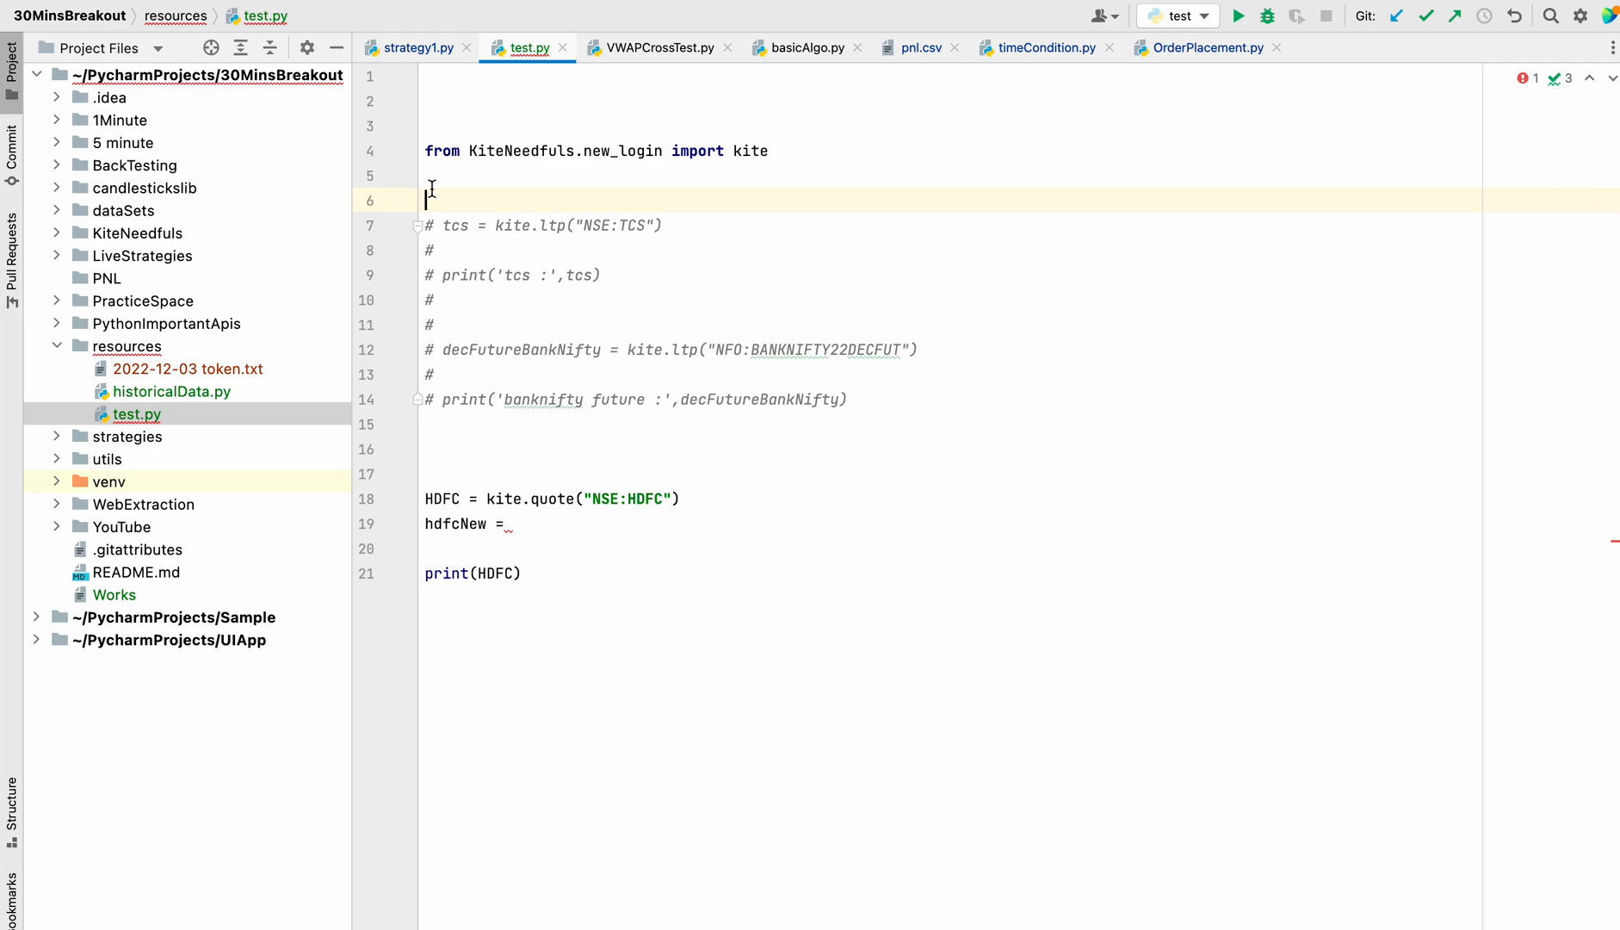
Step: Import pandas as pd and complete hdfcNew = pd.DataFrame(HDFC)
{"action": "type", "text": "import pandas as pd"}
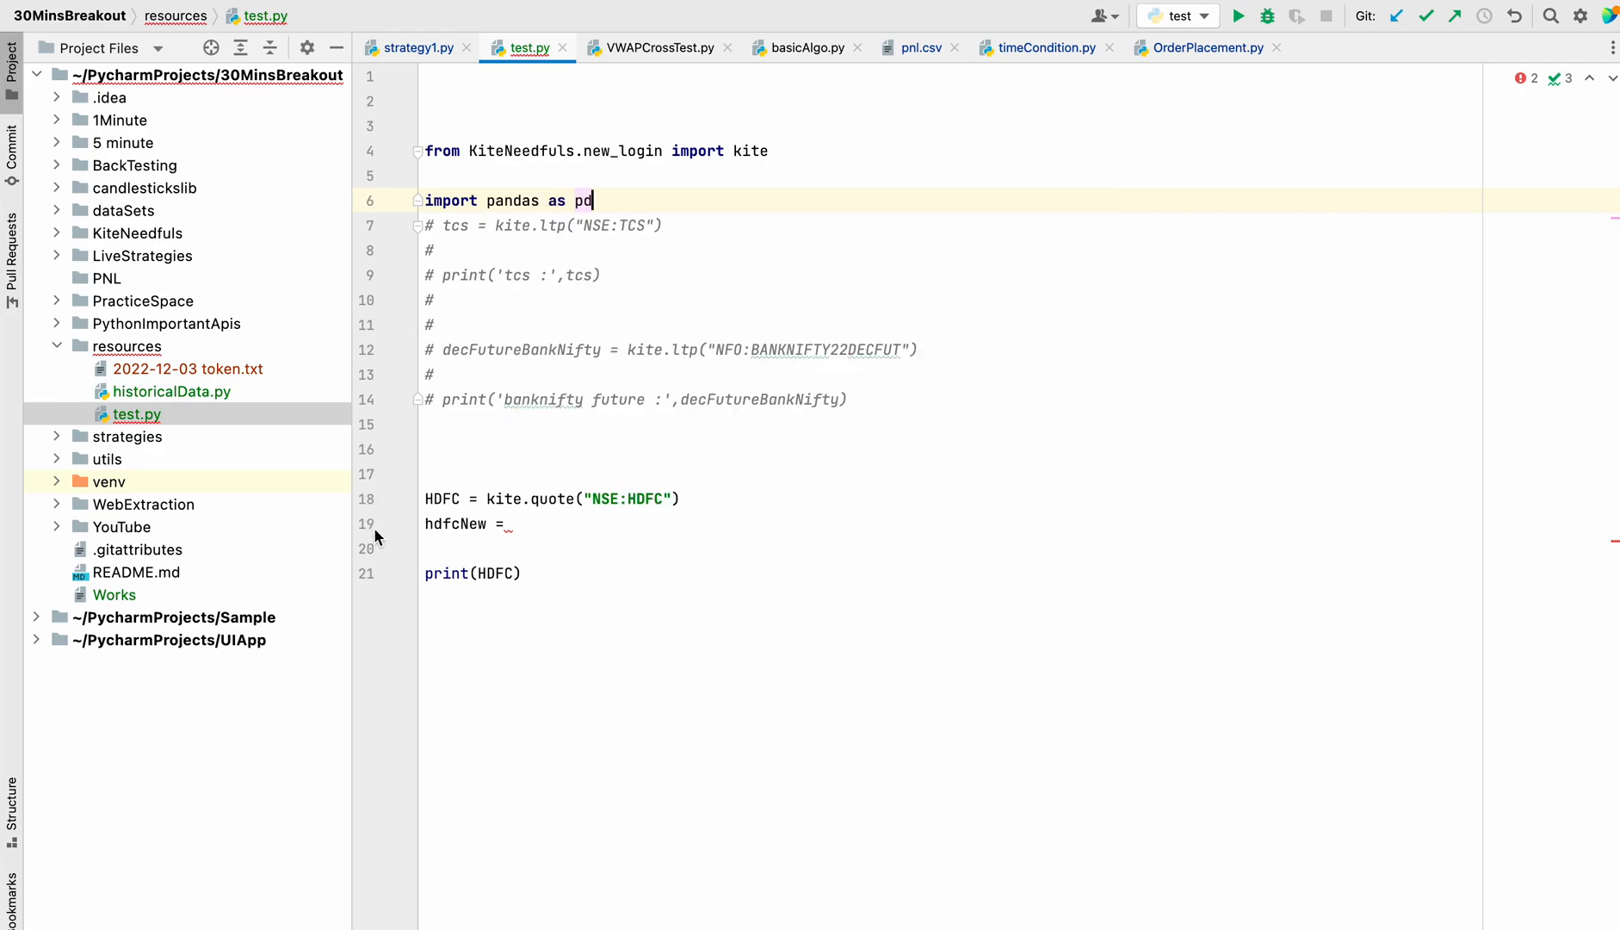
{"action": "left_click", "coordinate": [514, 524]}
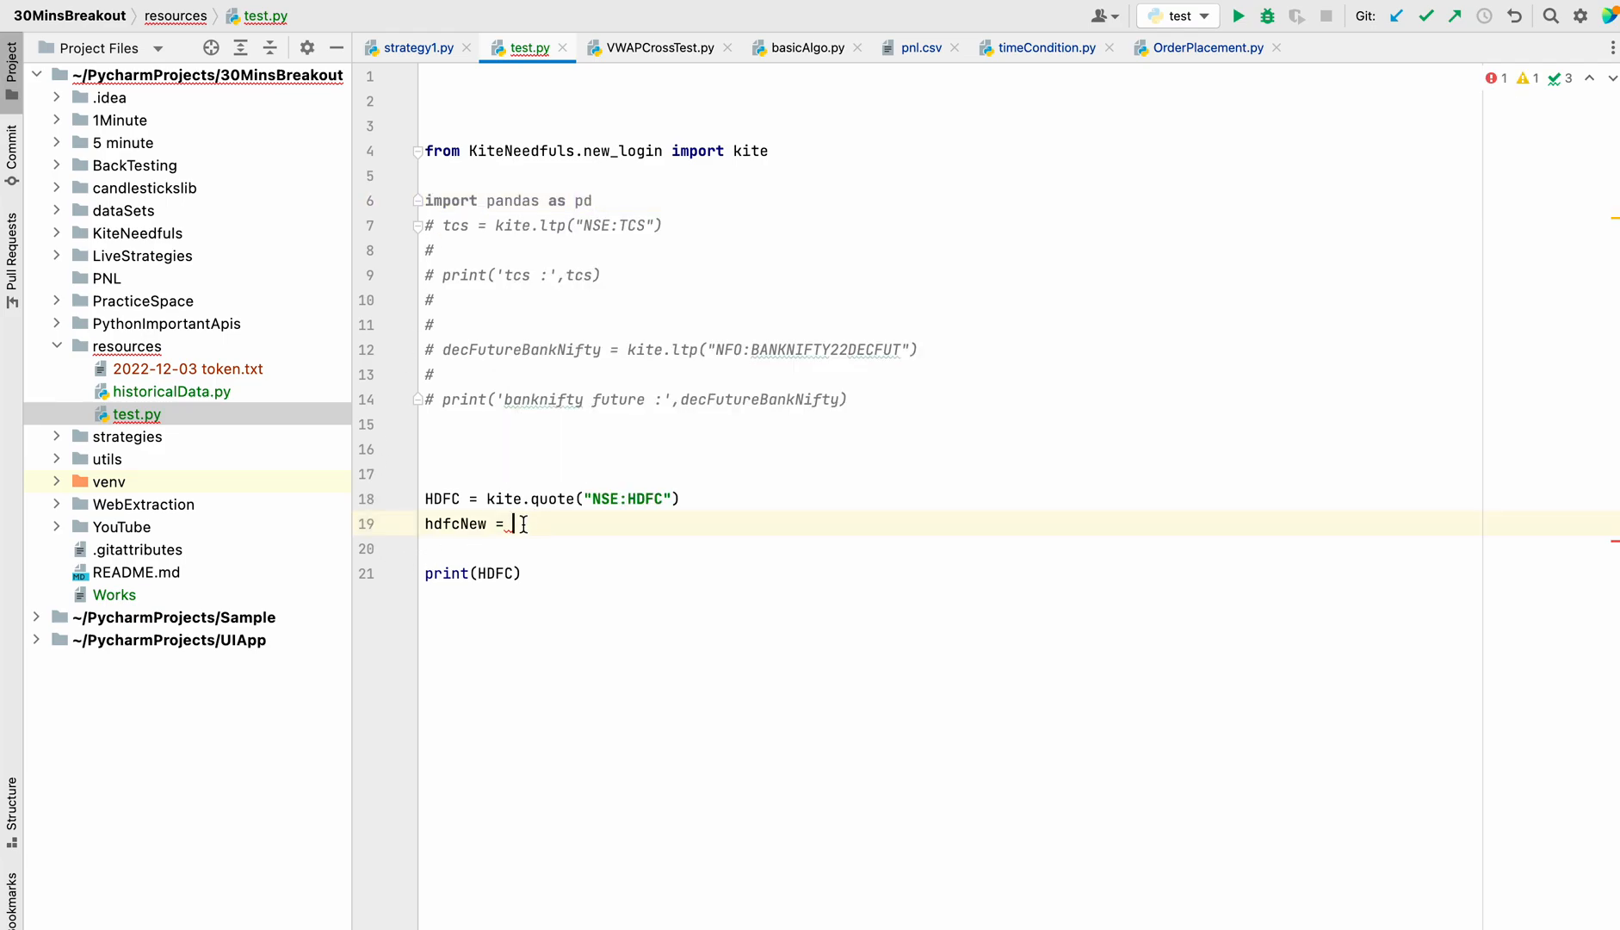
{"action": "type", "text": "pd.DataFrame("}
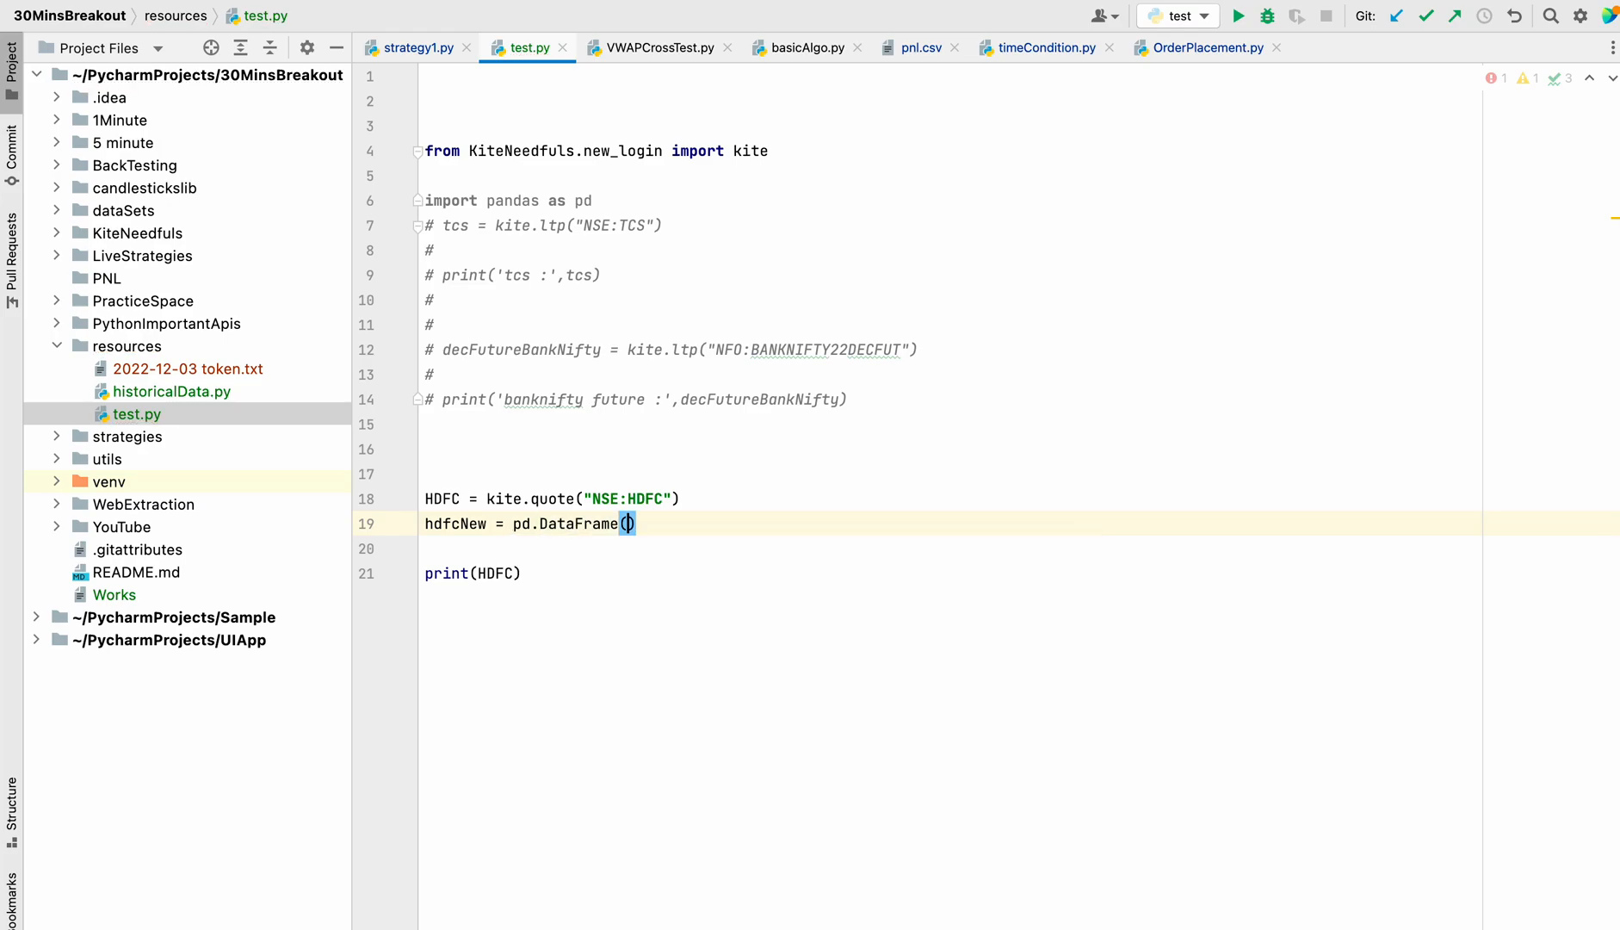
{"action": "type", "text": "HD"}
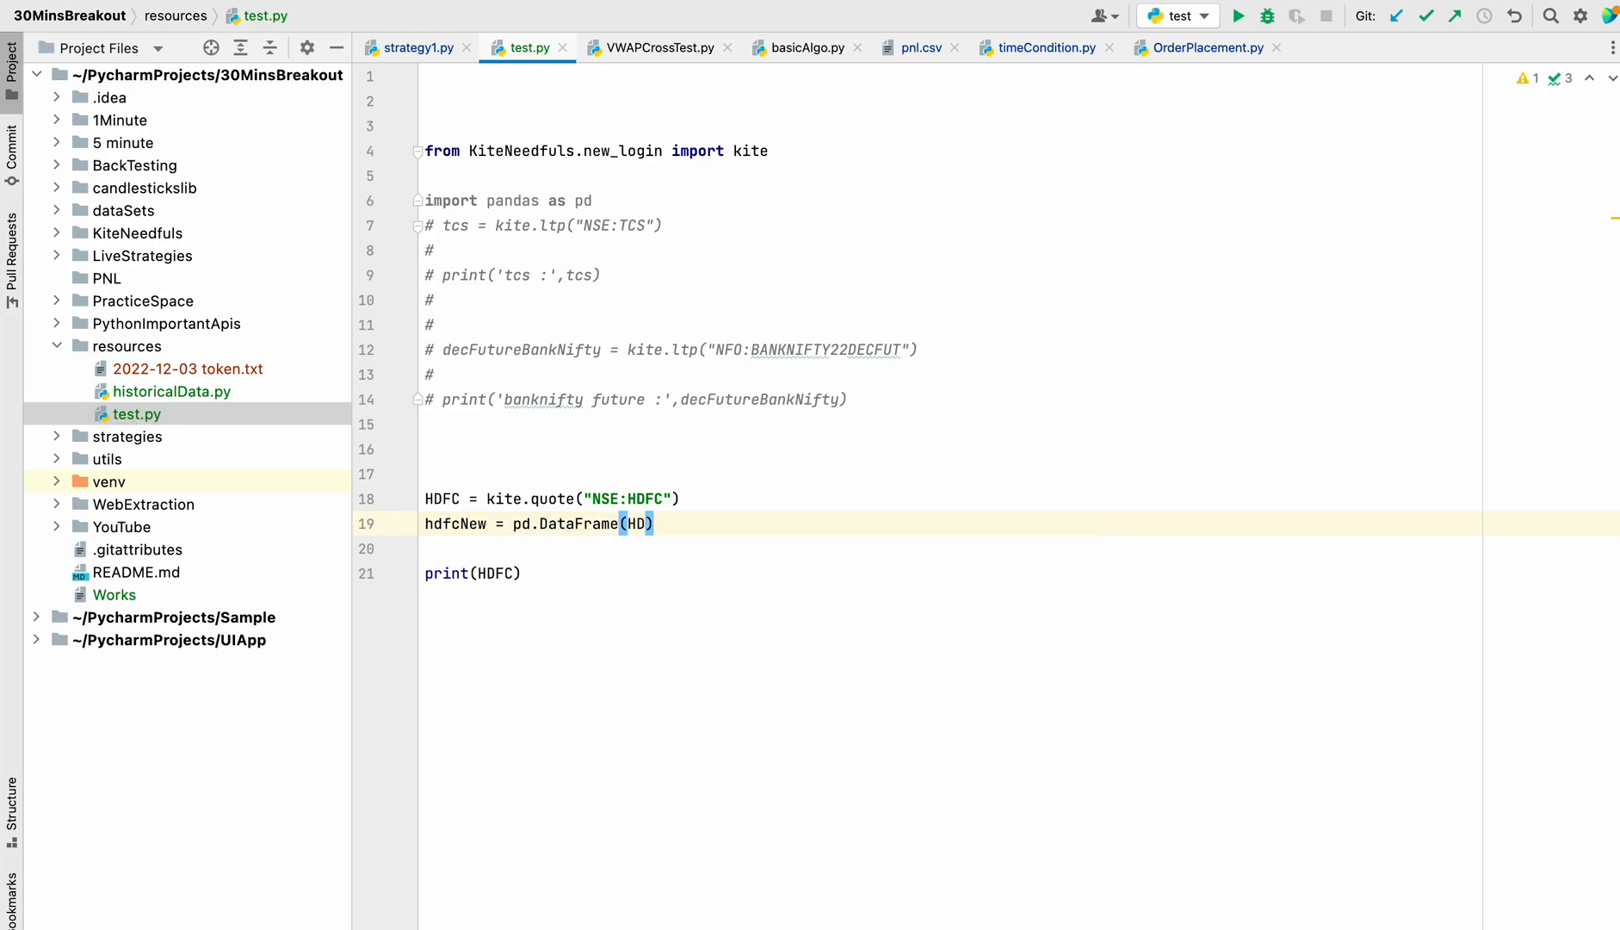
{"action": "type", "text": "FC"}
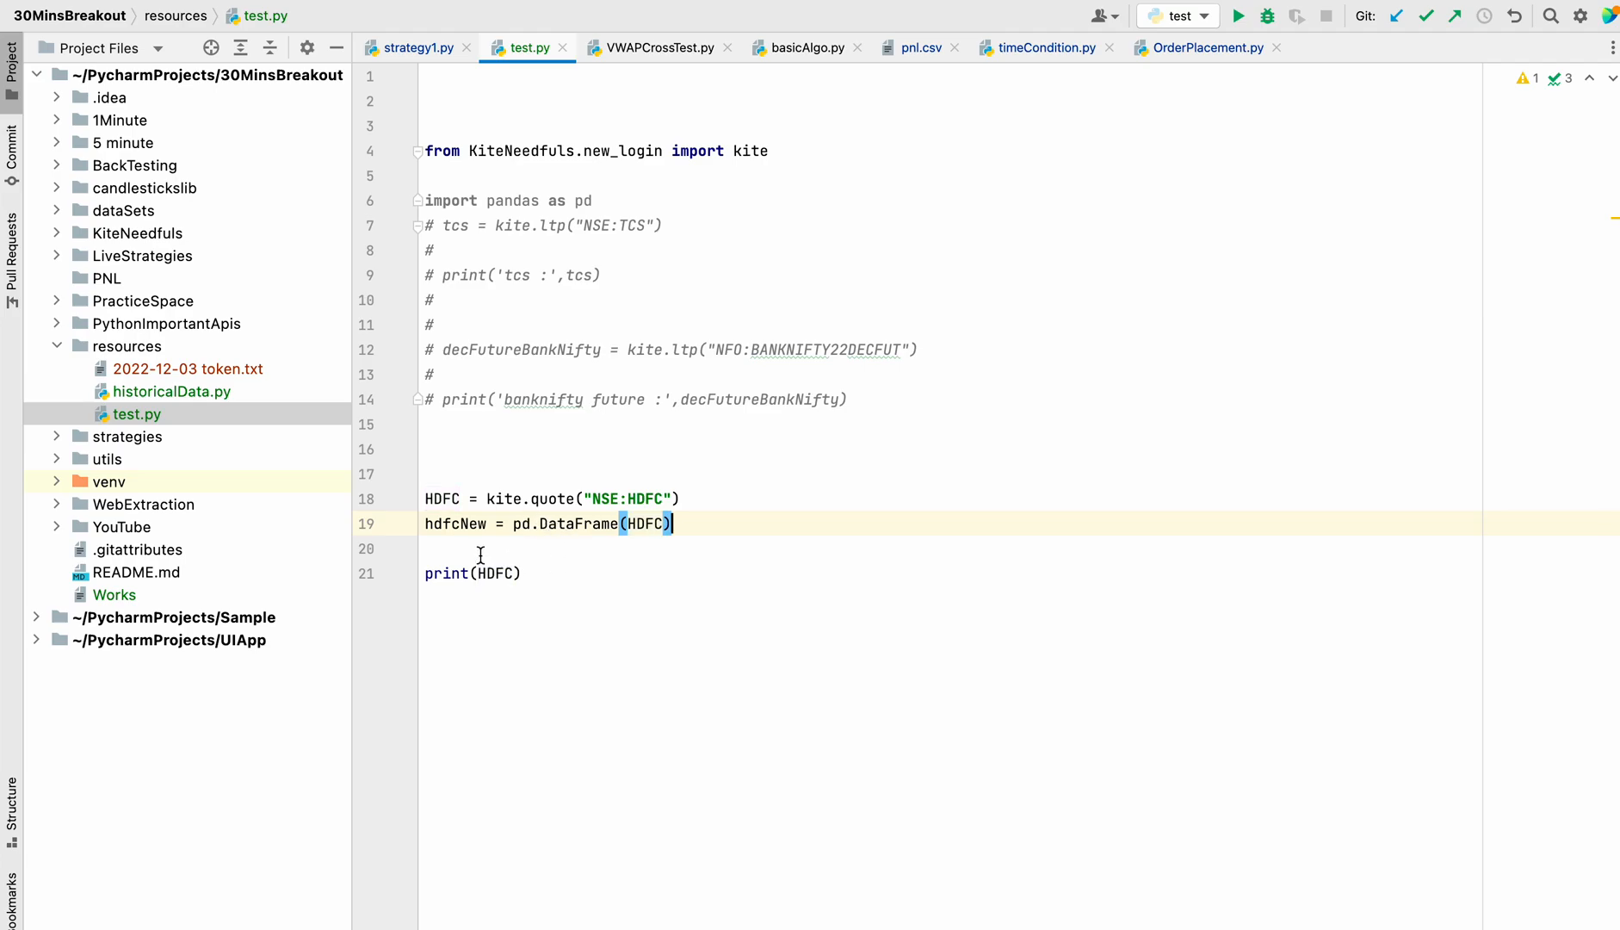
Step: Change the print call to print(hdfcNew) and run test.py
{"action": "double_click", "coordinate": [499, 573]}
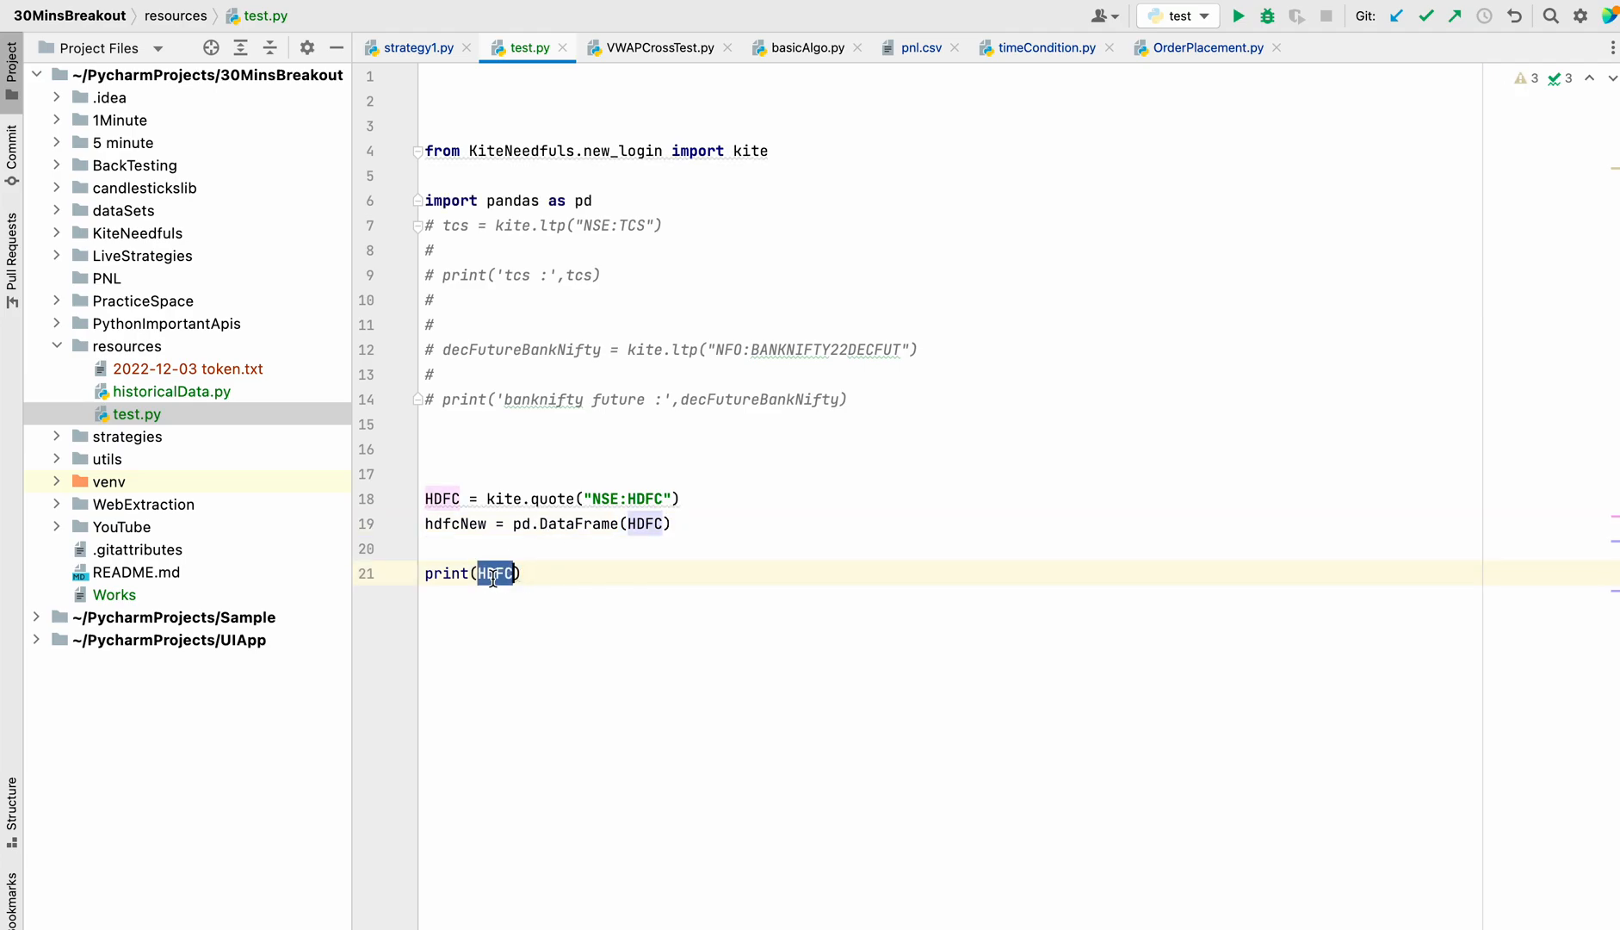
{"action": "type", "text": "hdfcNew"}
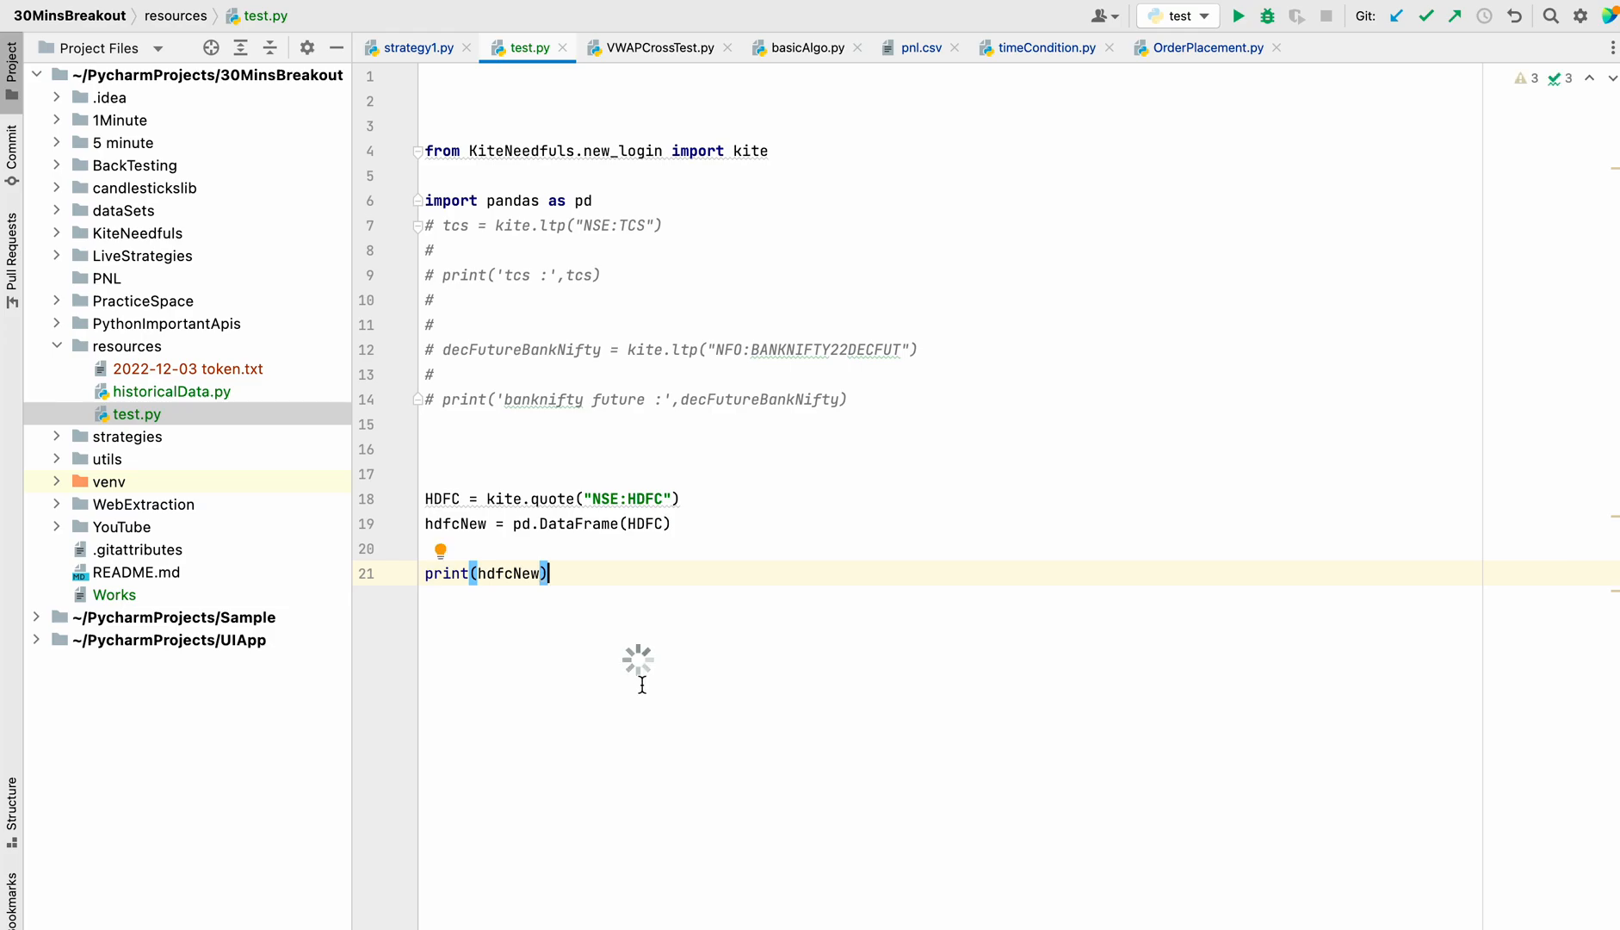
{"action": "left_click", "coordinate": [1237, 16]}
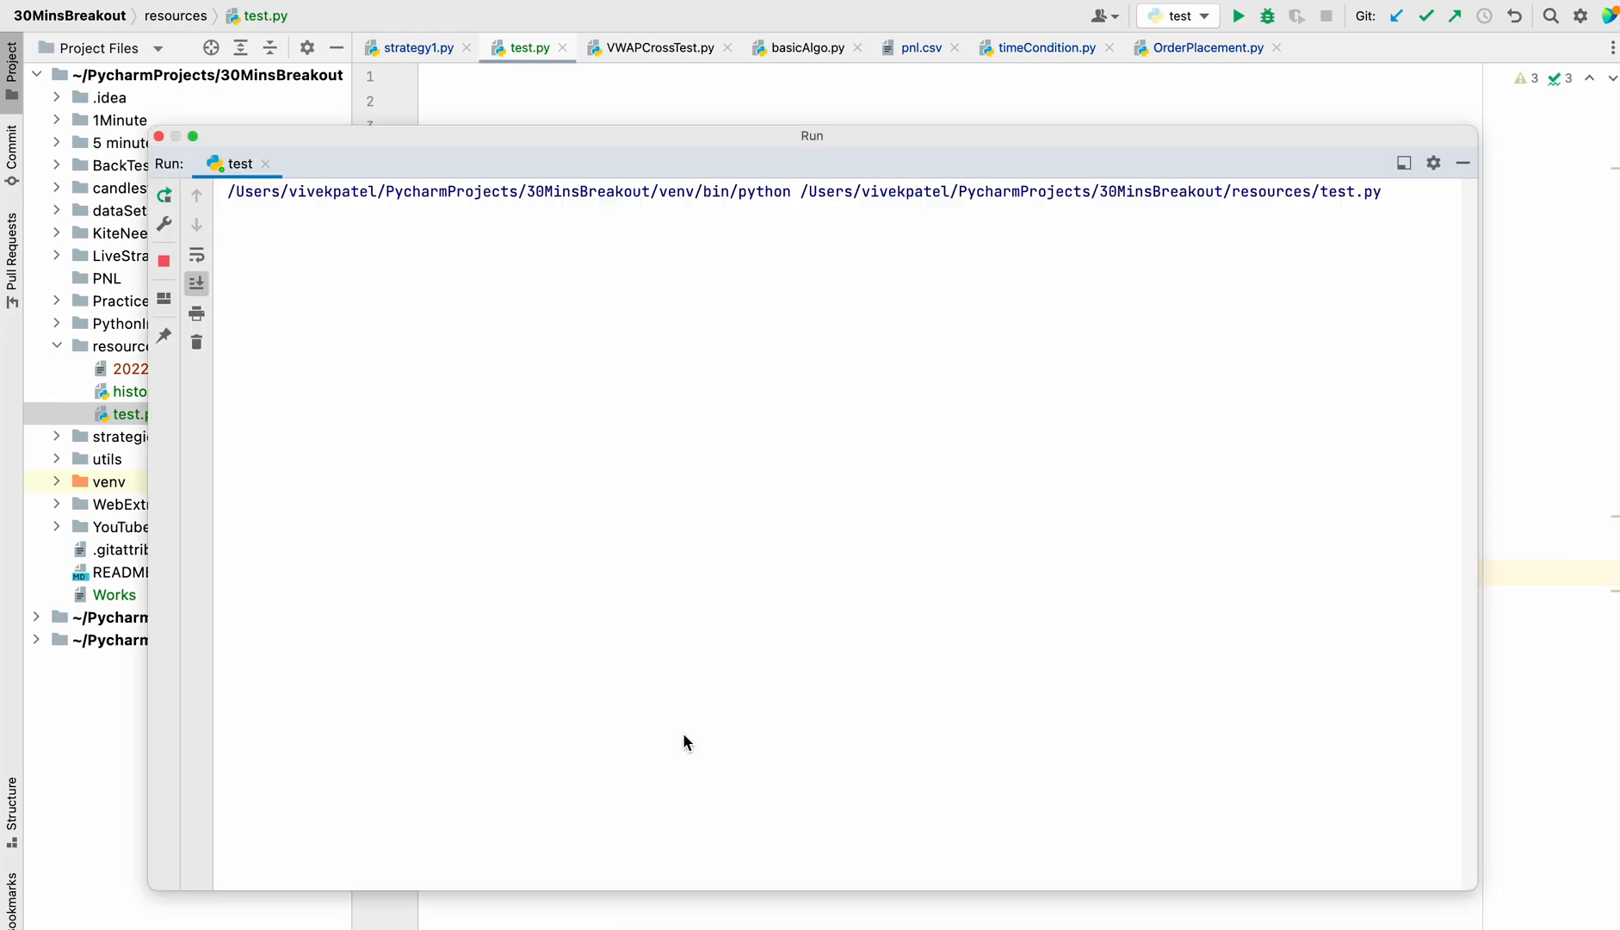
Step: Let the run finish, printing hdfcNew as a table of NSE:HDFC quote fields with exit code 0
{"action": "left_click", "coordinate": [1238, 16]}
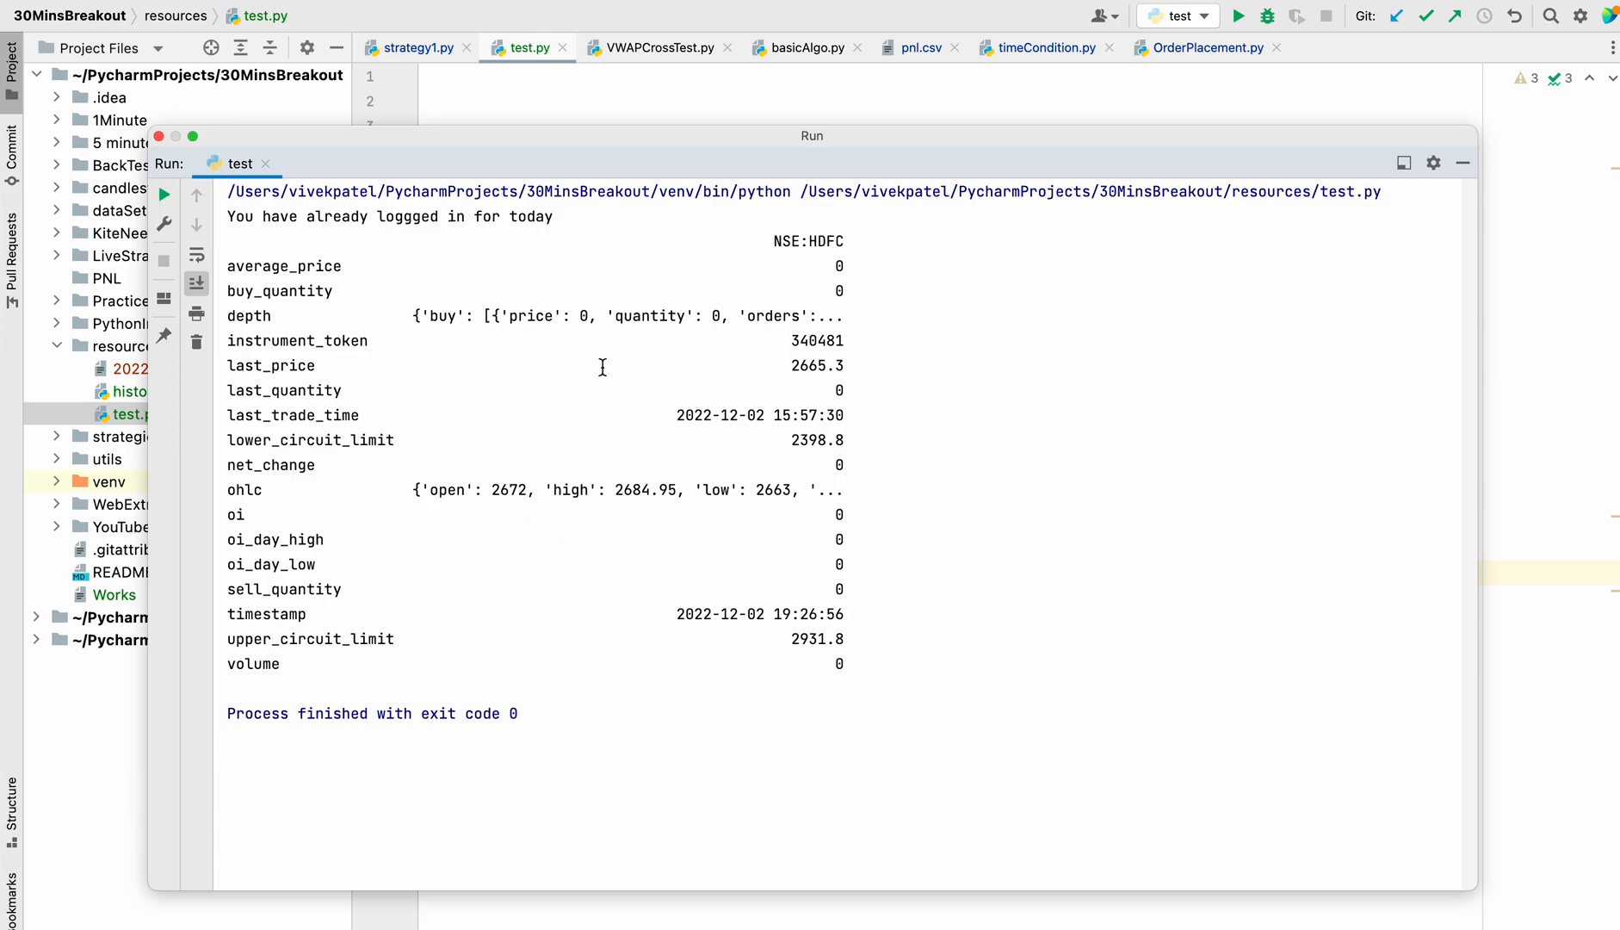
{"action": "mouse_move", "coordinate": [670, 311]}
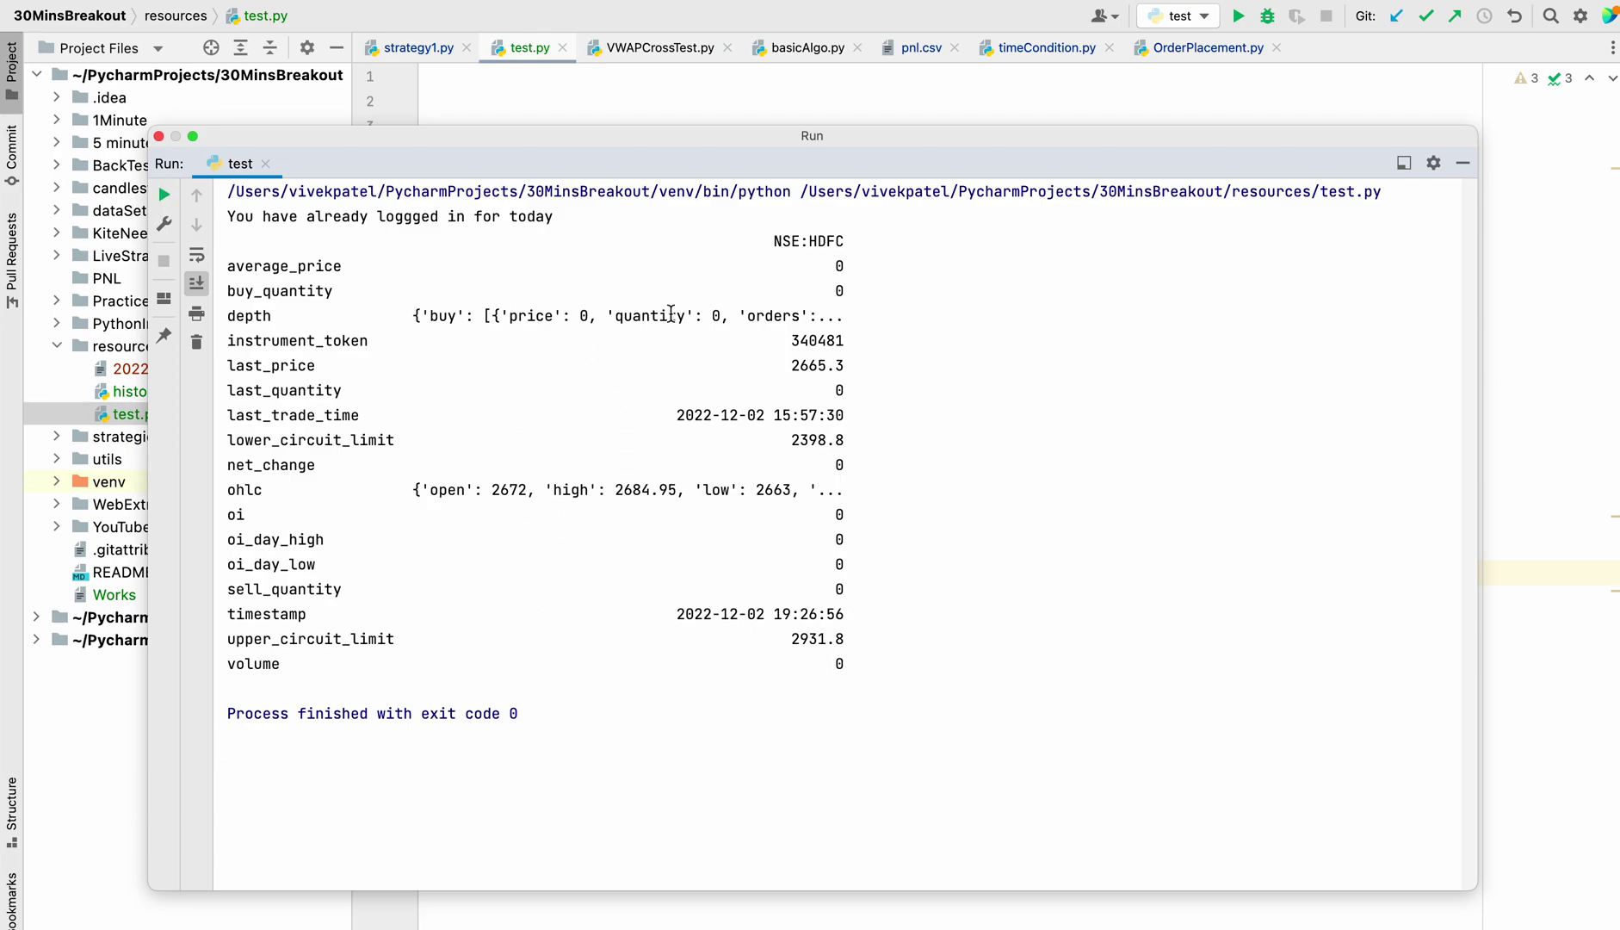
{"action": "mouse_move", "coordinate": [687, 539]}
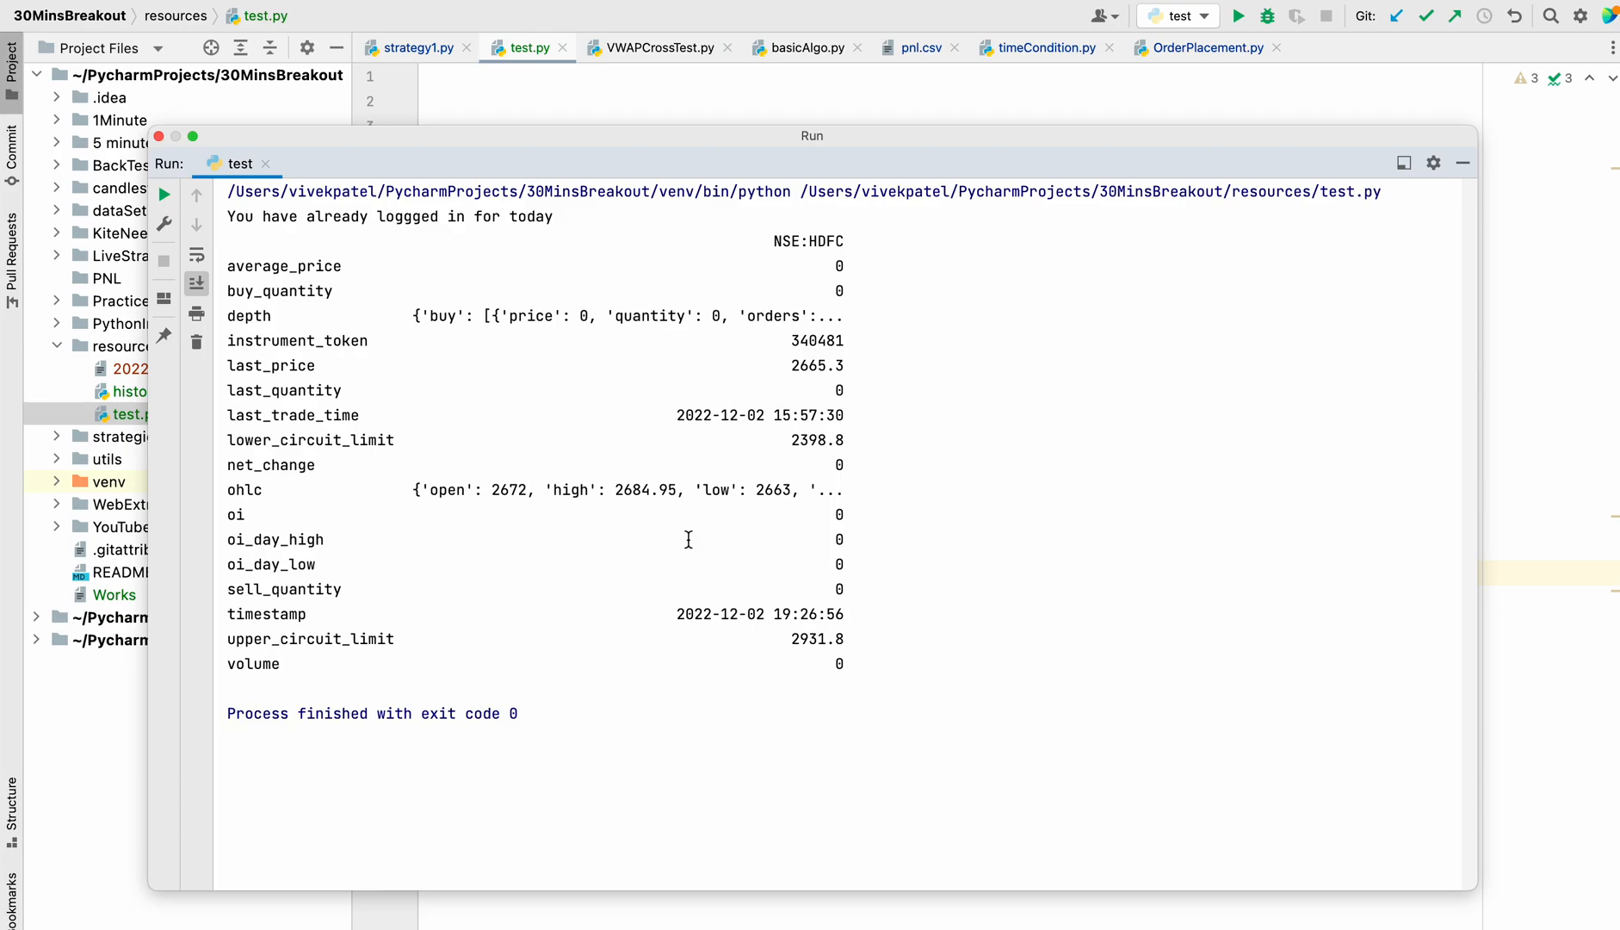